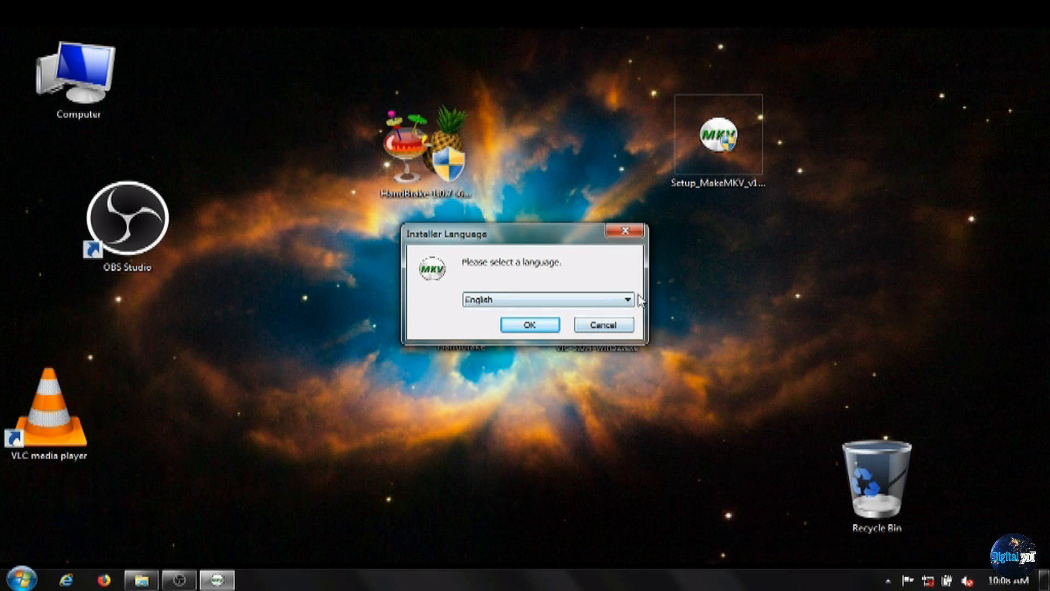
mouse_move(598, 319)
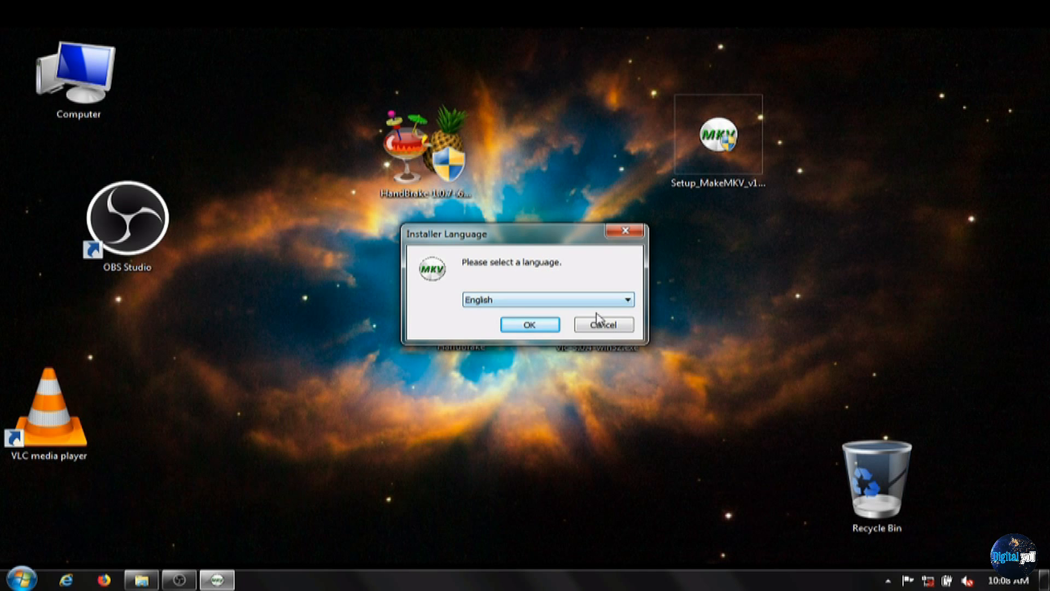
Step: Keep English, accept the MakeMKV license terms and continue to the install location page
click(530, 324)
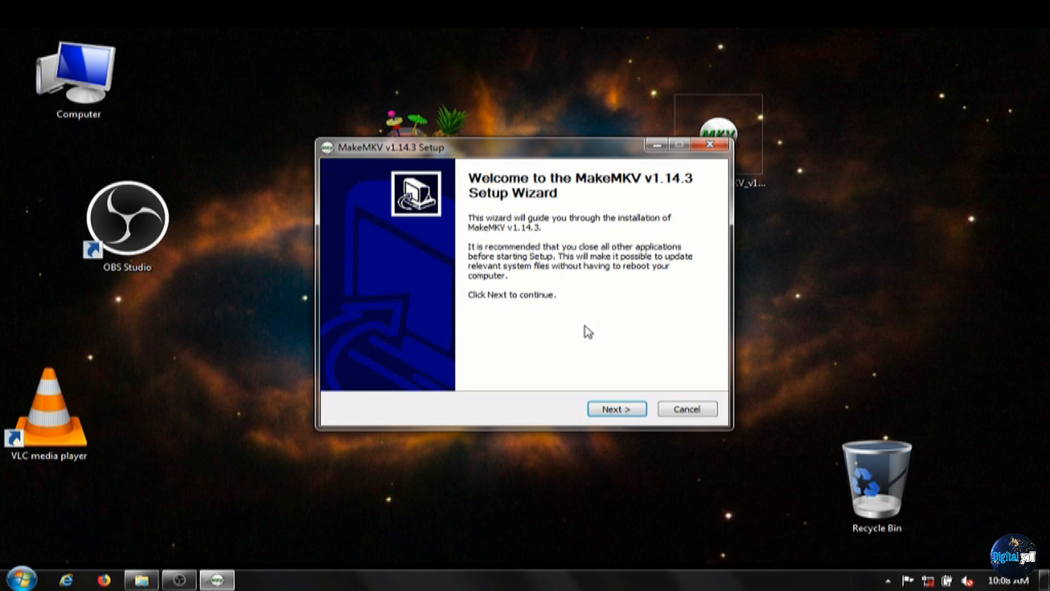
click(616, 408)
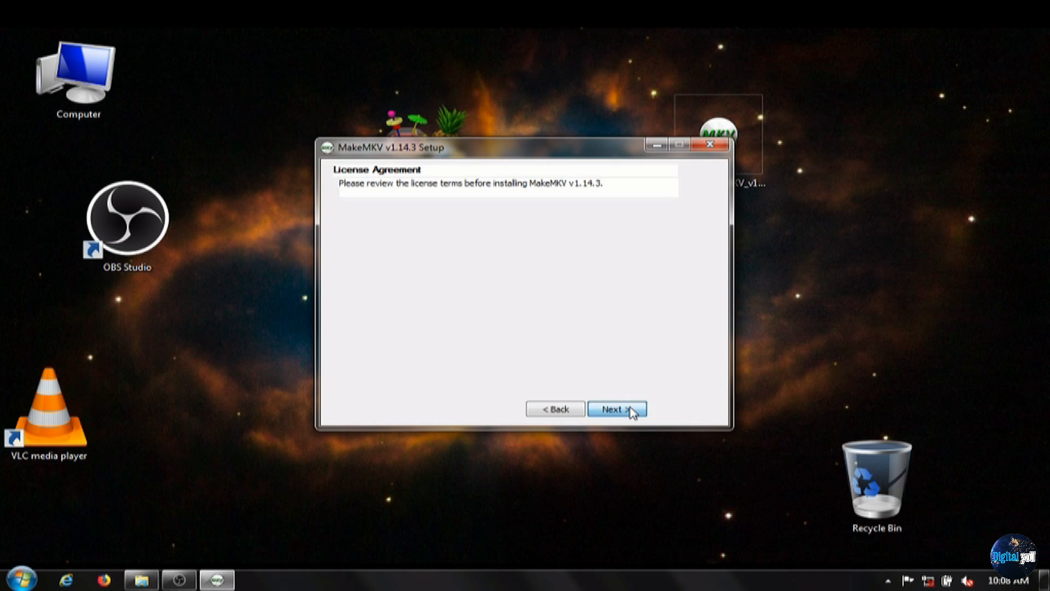
click(614, 408)
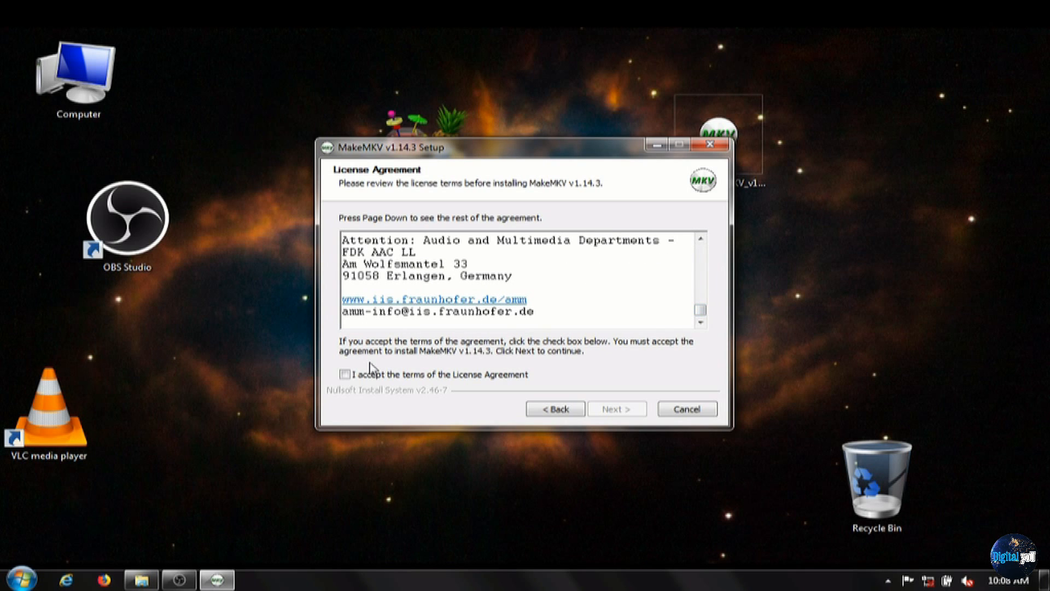
click(345, 374)
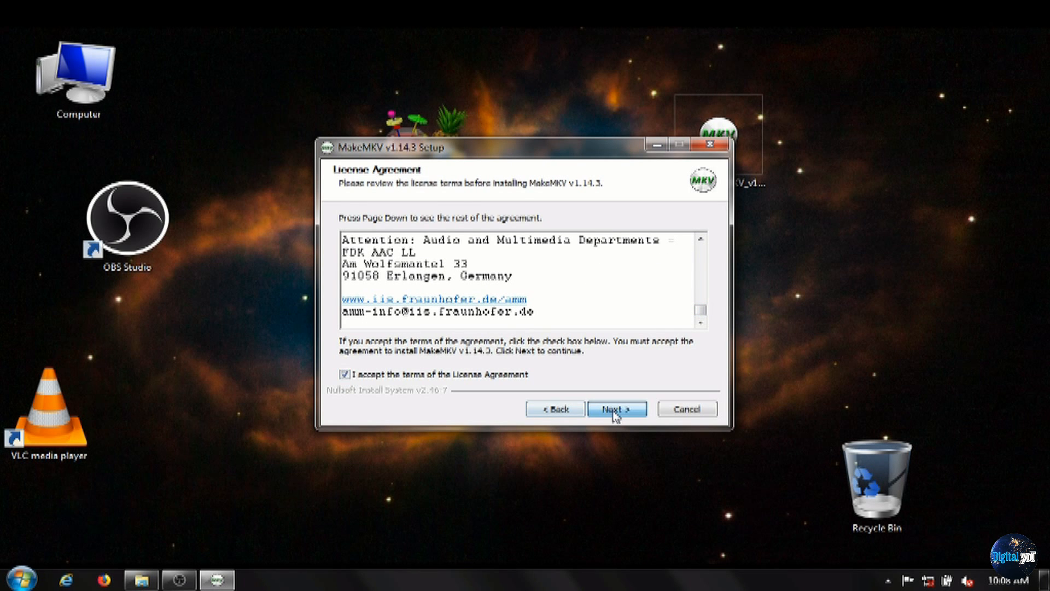
click(615, 408)
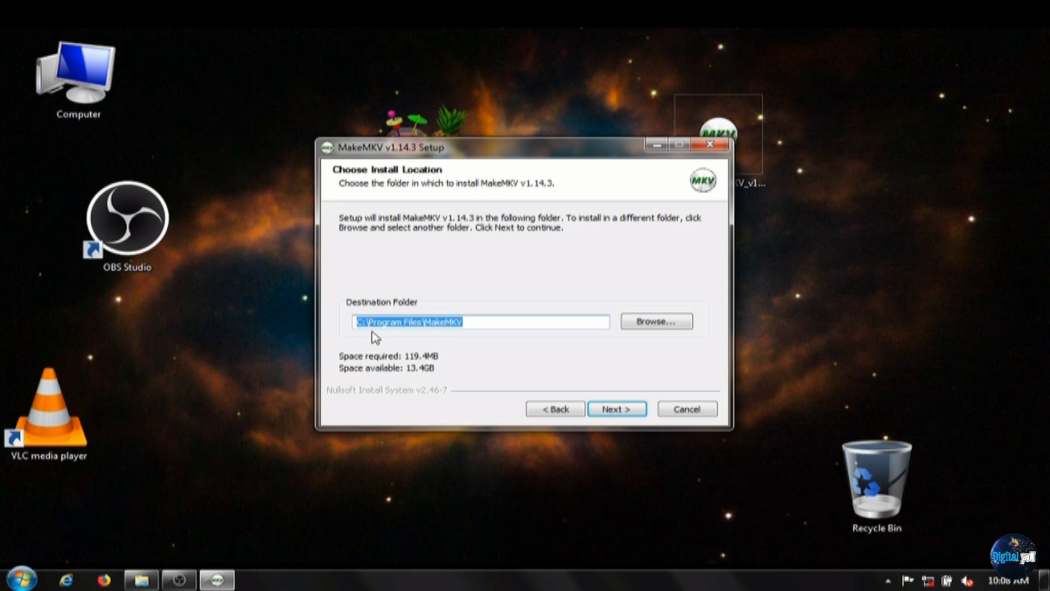
mouse_move(378, 345)
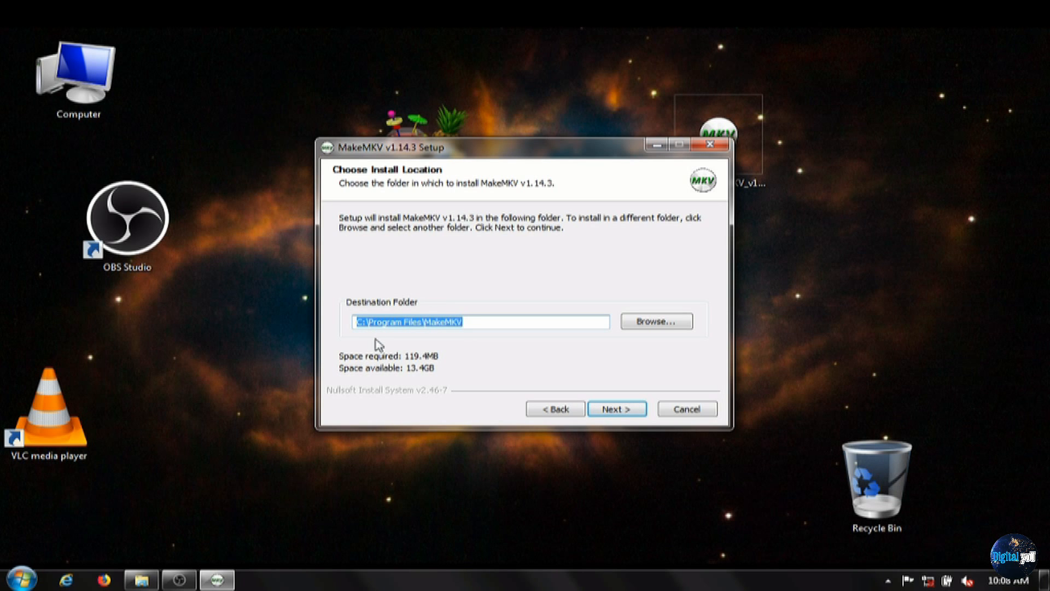
Step: Install MakeMKV v1.14.3 into its default folder with default shortcuts and finish the wizard
click(616, 408)
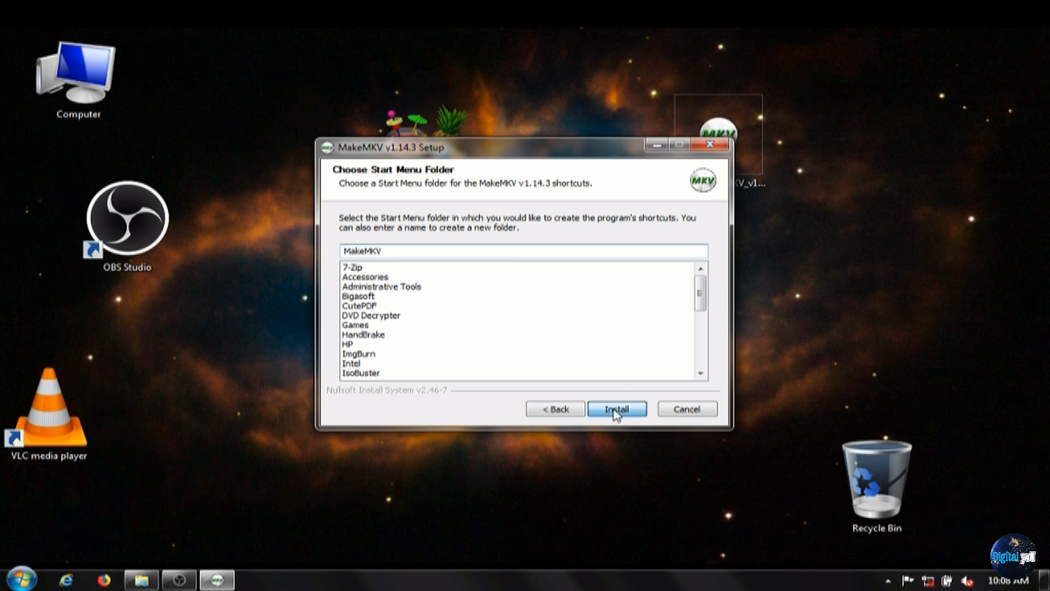
click(616, 408)
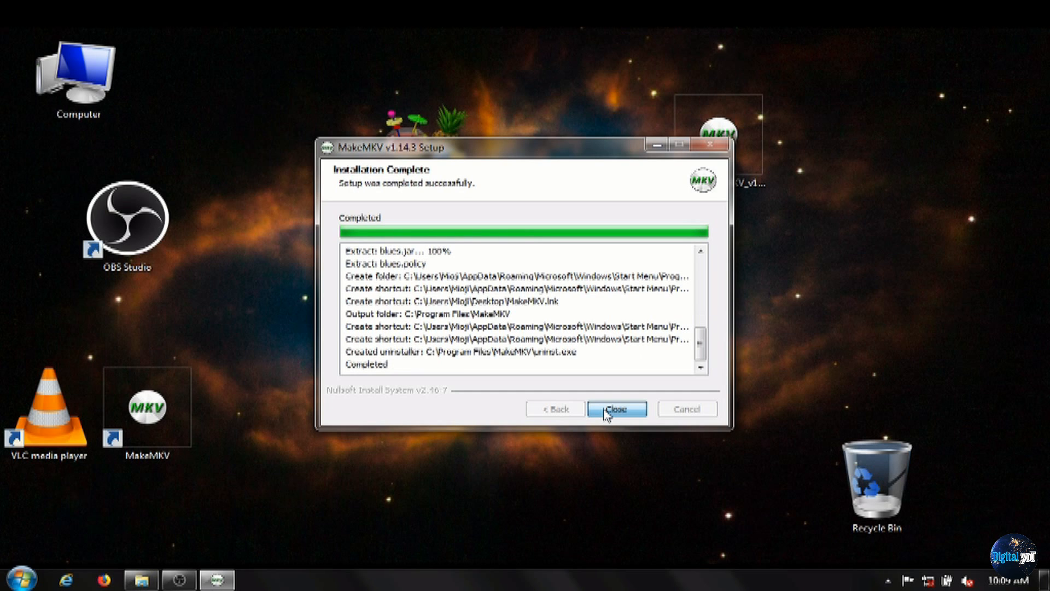
click(616, 408)
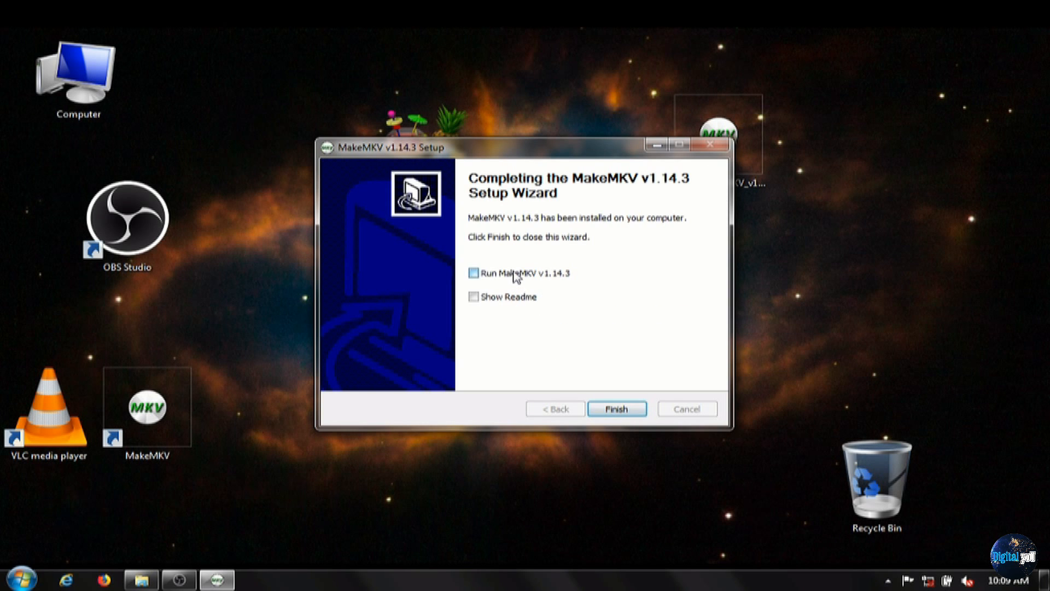
click(616, 408)
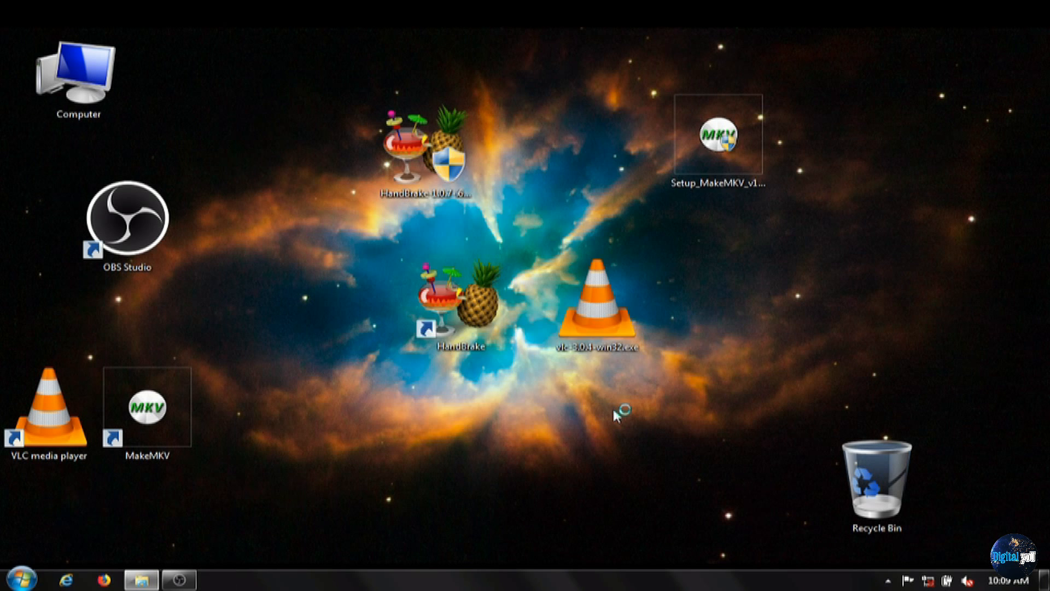
Step: Launch MakeMKV from its desktop shortcut, review View > Preferences and bring up the Help menu
double_click(148, 407)
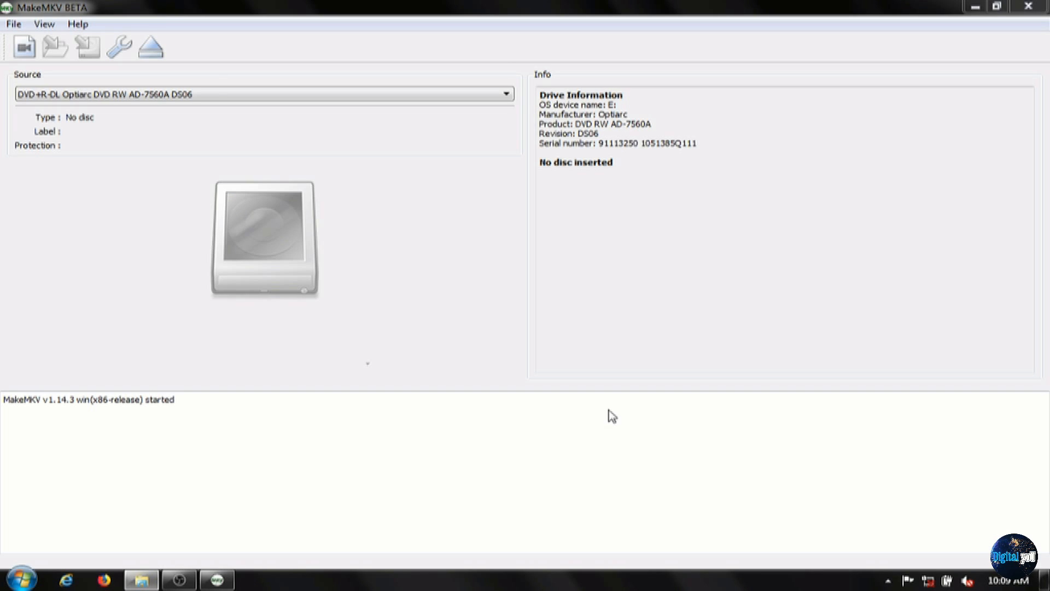
mouse_move(424, 207)
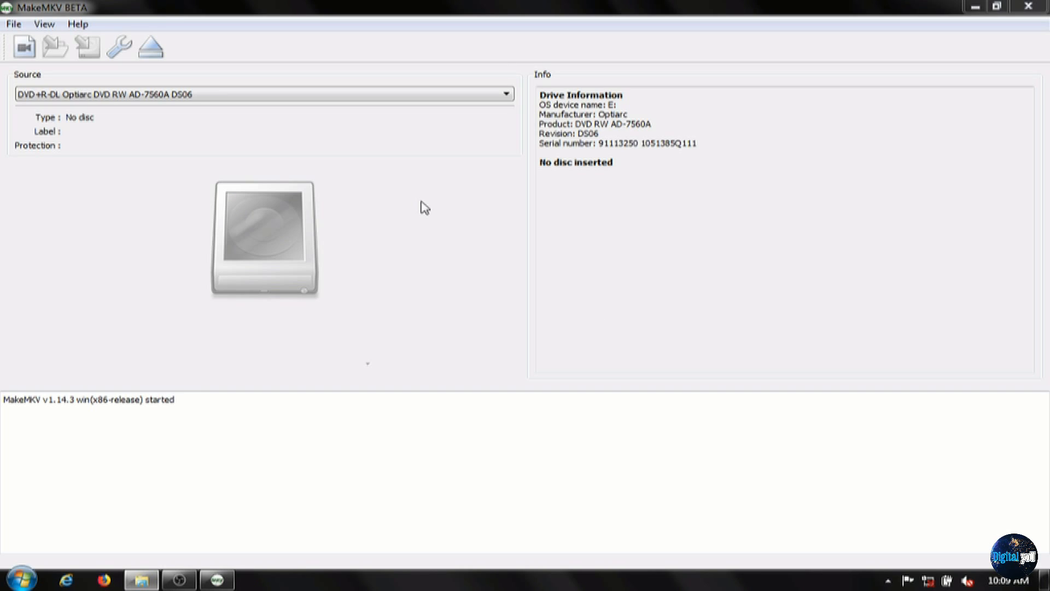
click(504, 94)
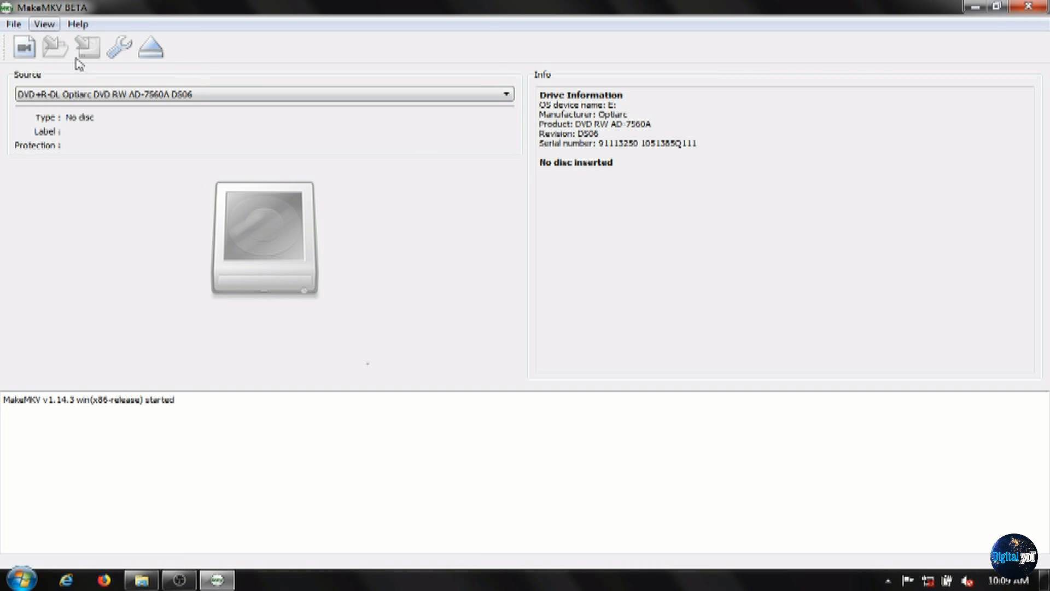
click(118, 46)
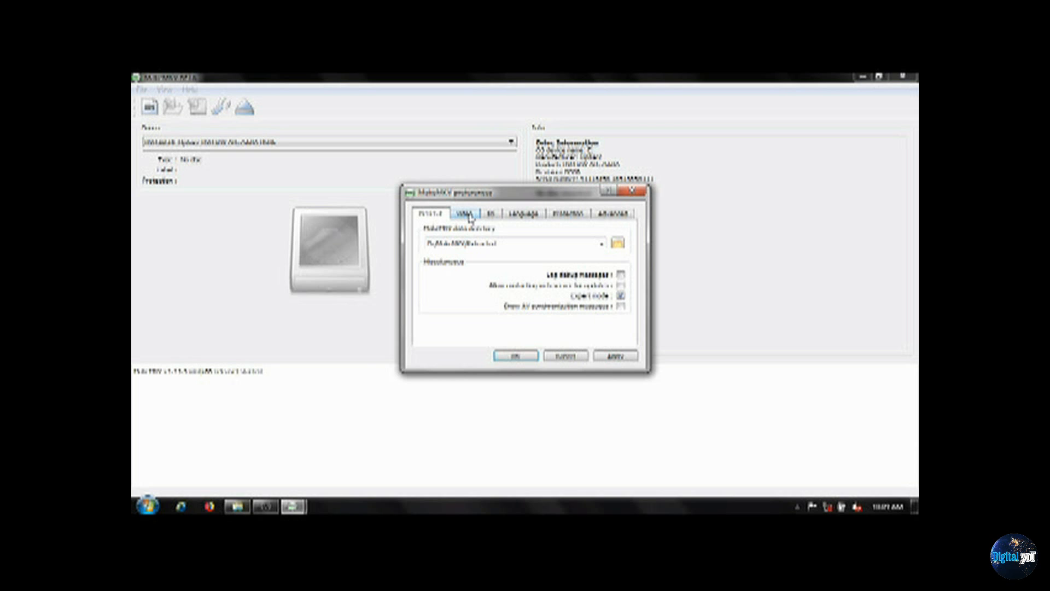
click(77, 23)
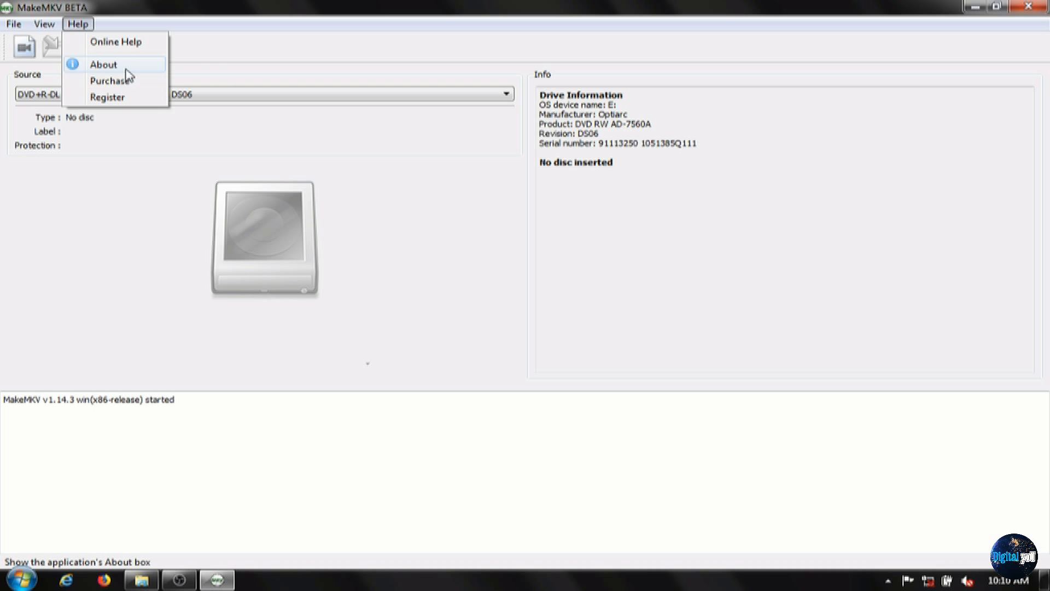
Step: Show the About information for MakeMKV
click(103, 64)
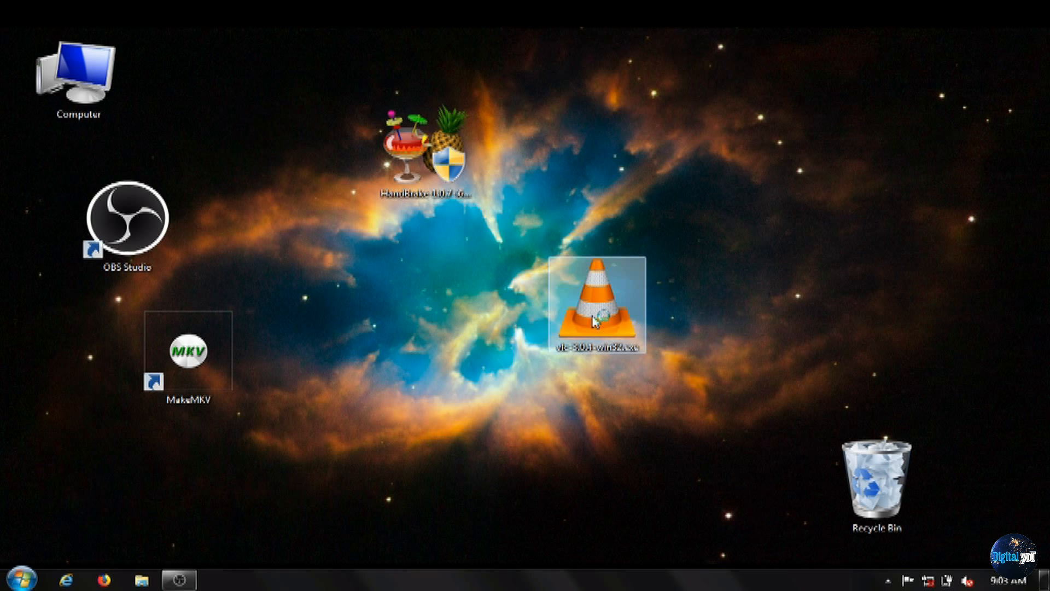
Step: Launch the HandBrake 1.0.7 installer, scroll through its license and agree to it
double_click(426, 144)
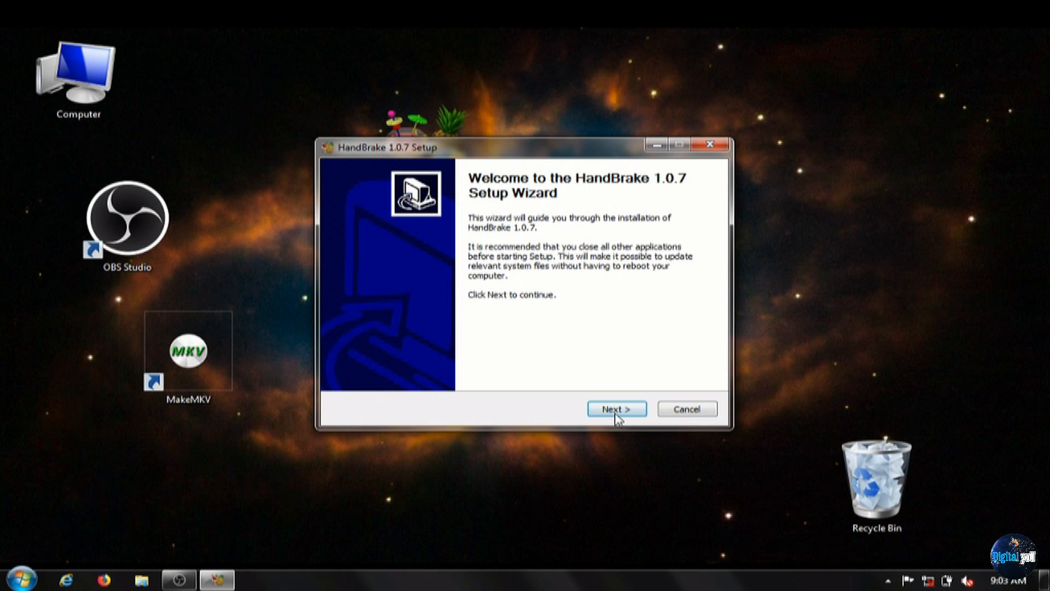
click(616, 408)
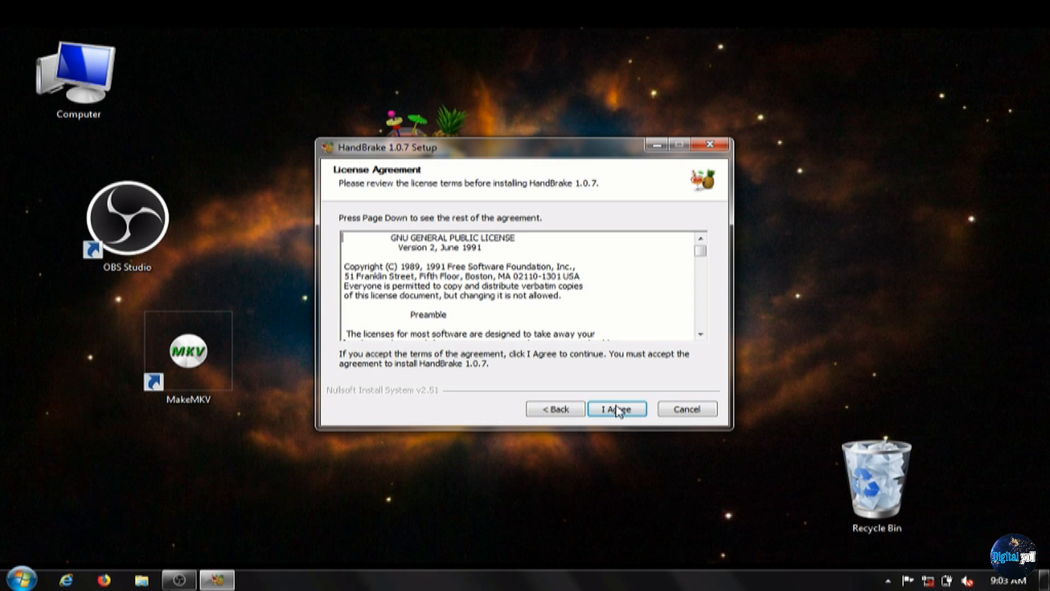
scroll(down, 3)
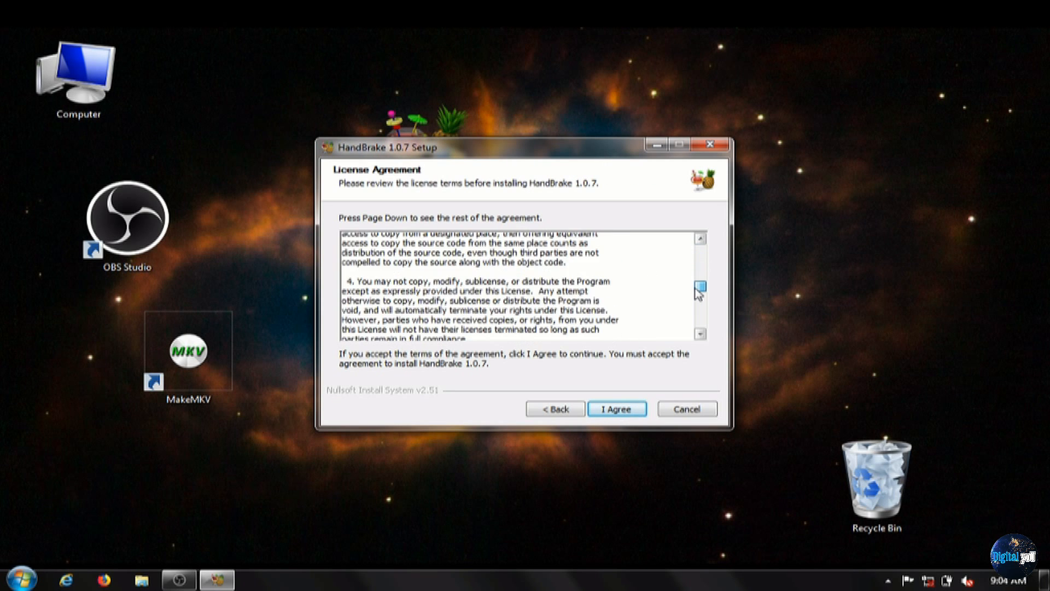
click(700, 305)
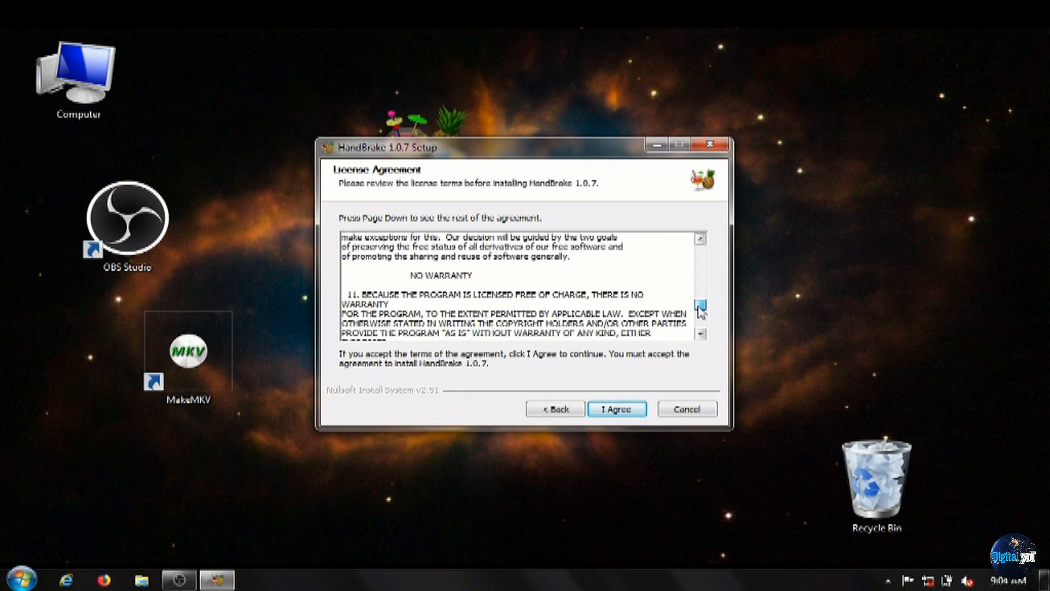
click(700, 305)
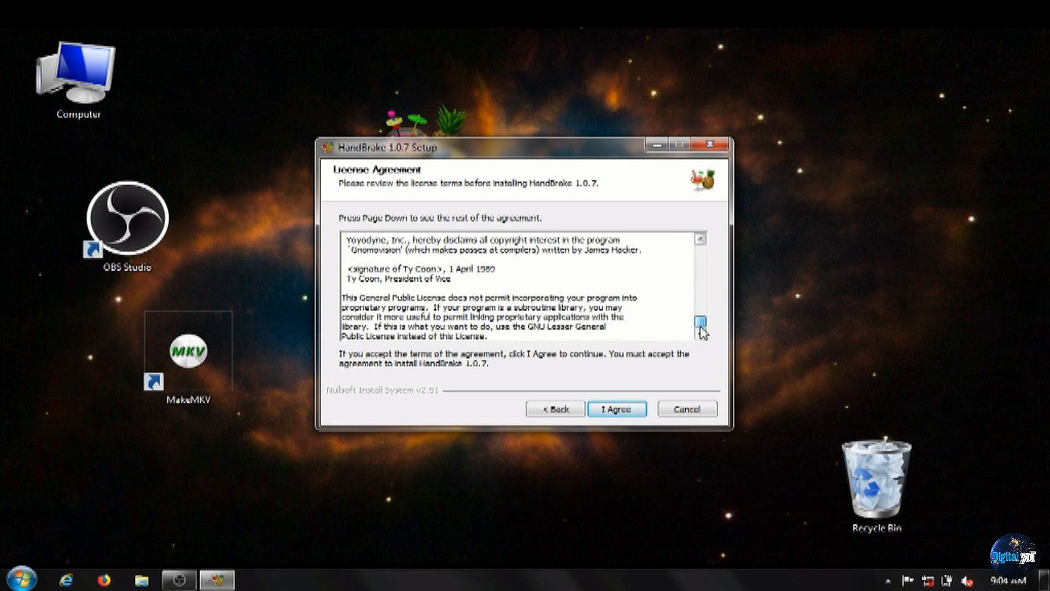
click(616, 408)
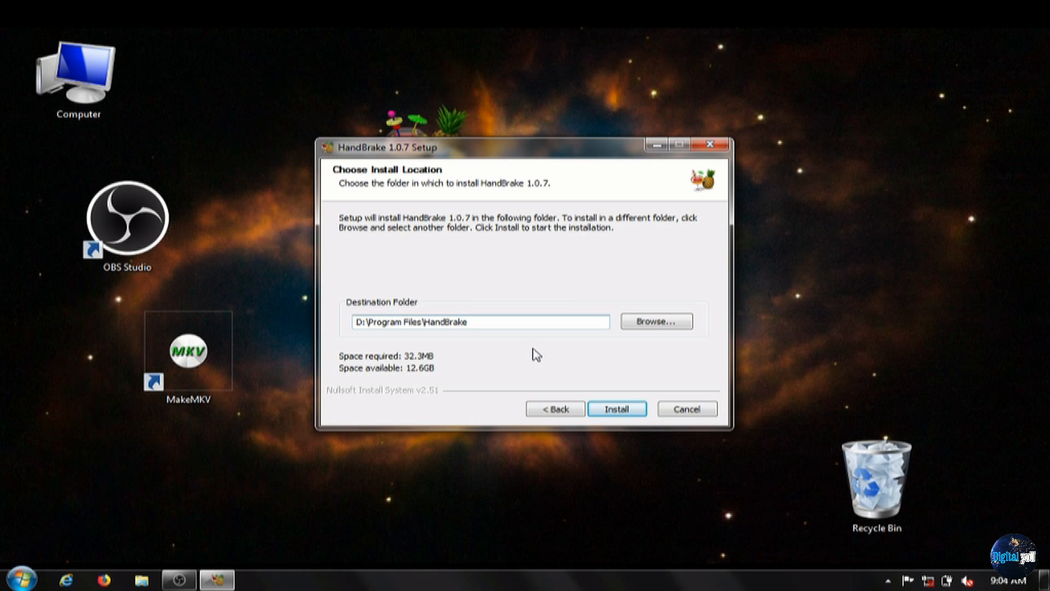
Step: Install HandBrake into D:\Program Files\HandBrake and finish the setup wizard
click(615, 407)
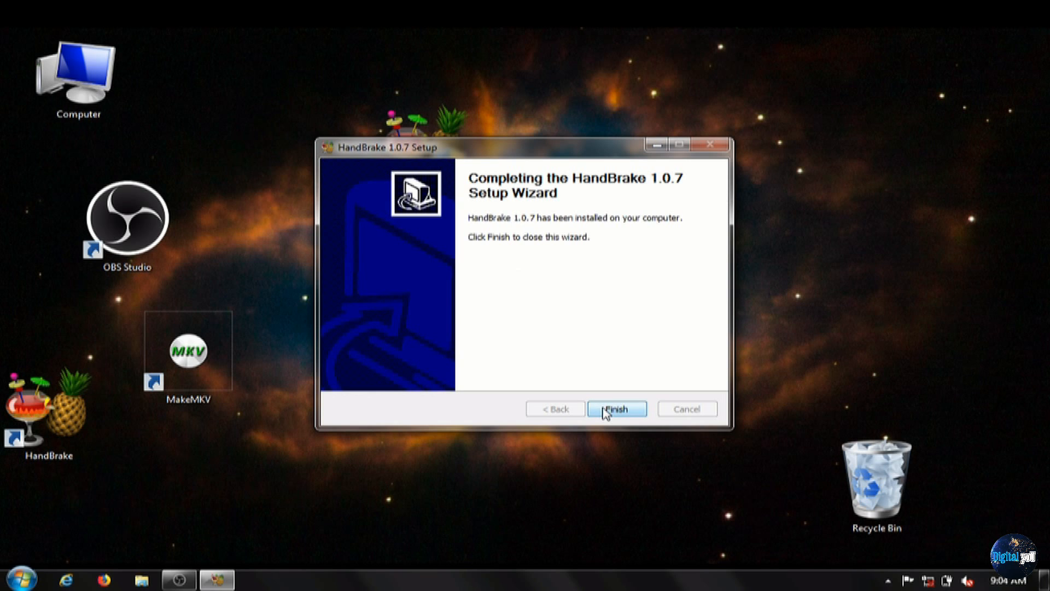
click(616, 408)
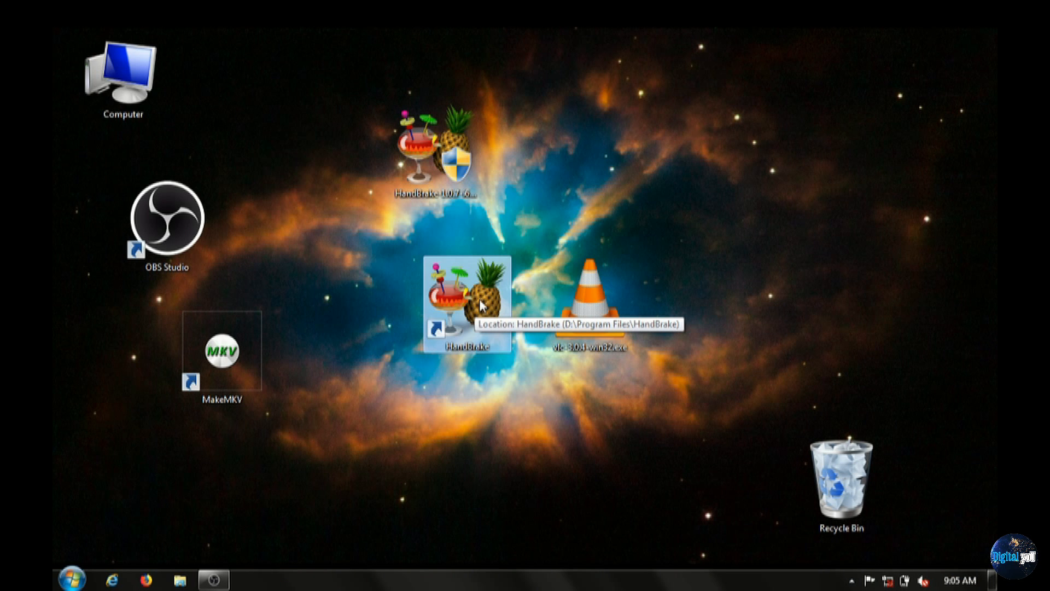
Step: Launch HandBrake and, via File > Choose Source, pick a single video file as the encode source
double_click(466, 302)
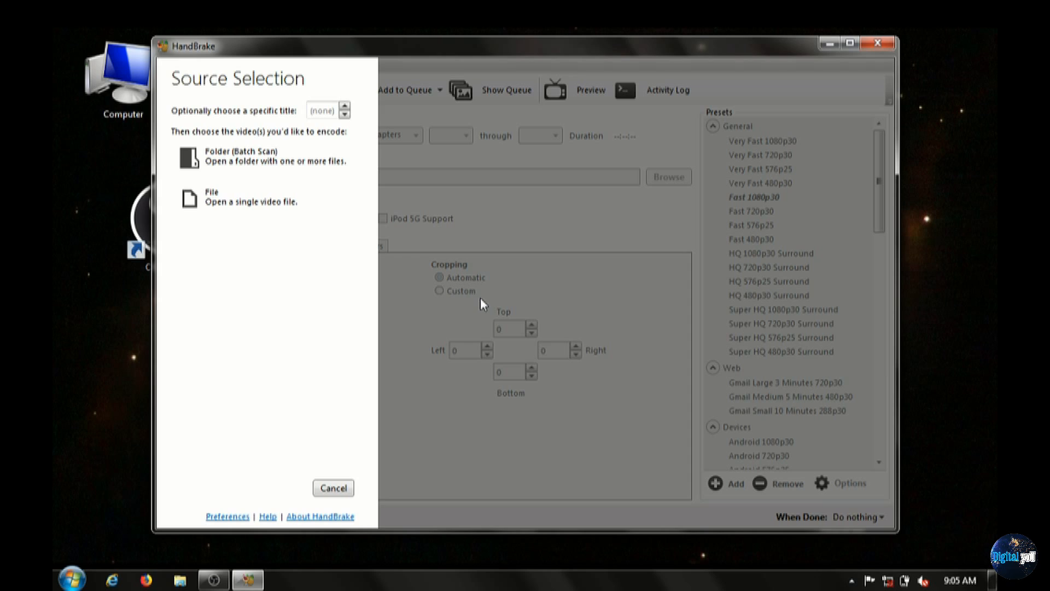
mouse_move(353, 267)
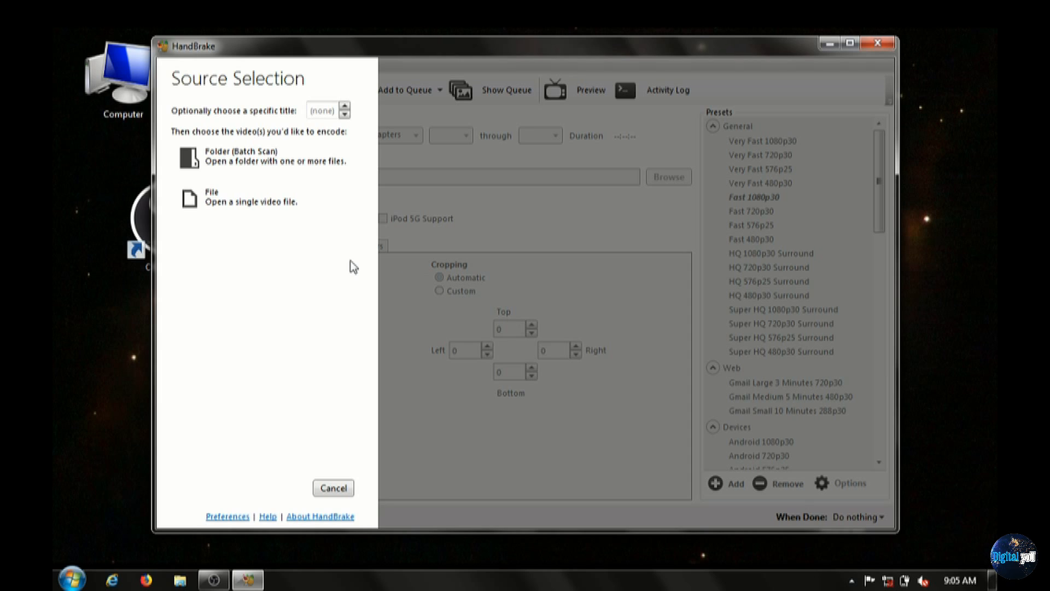
mouse_move(274, 158)
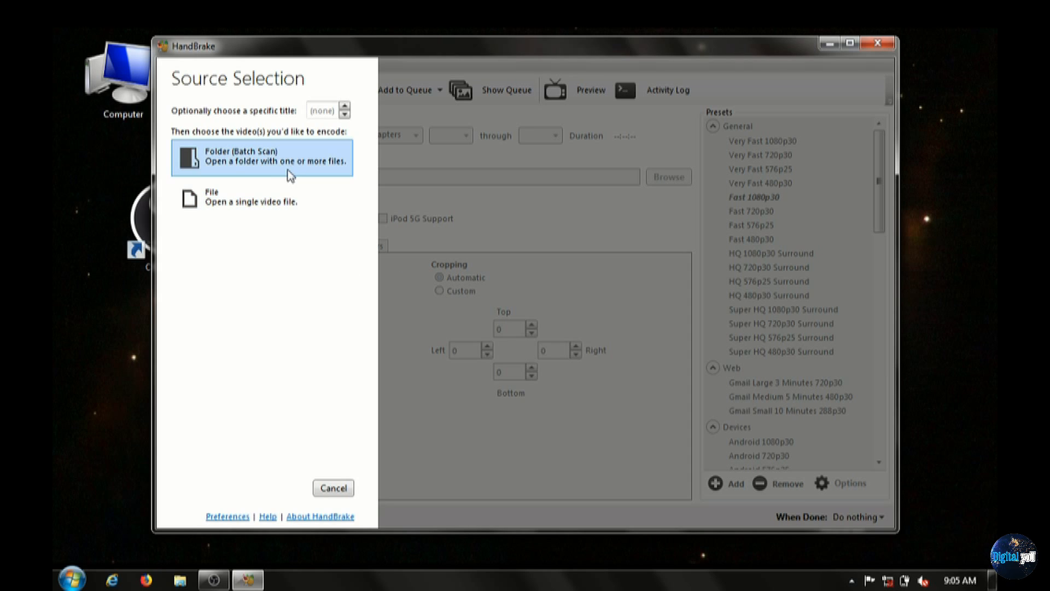
click(261, 156)
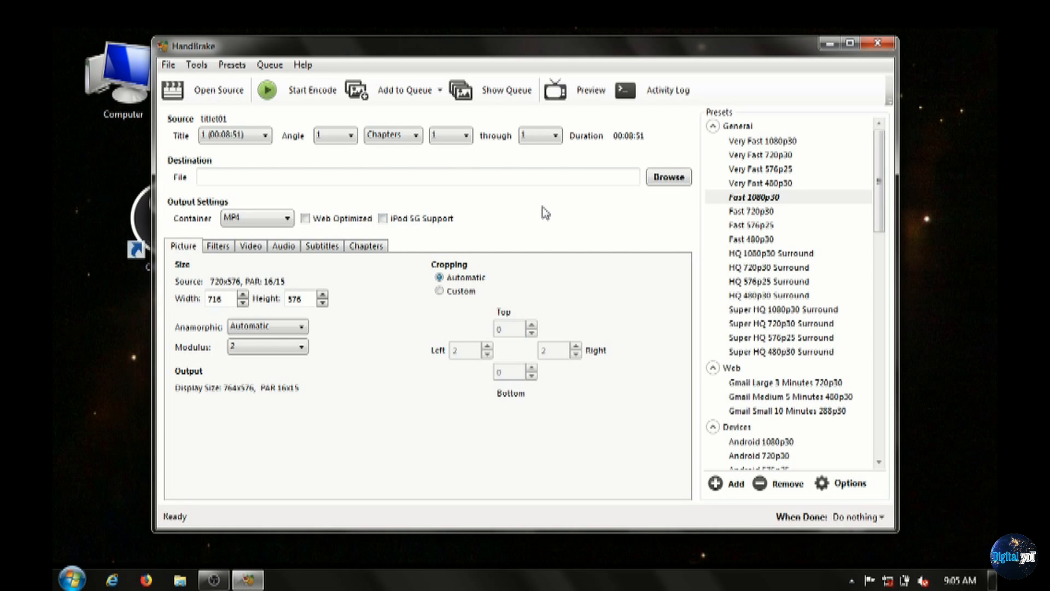
mouse_move(281, 116)
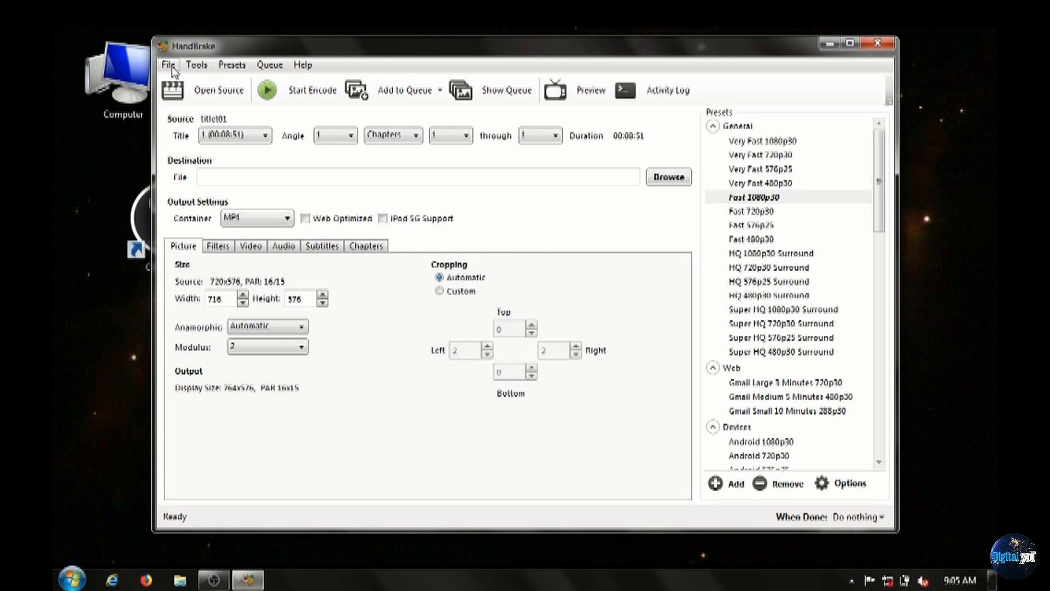
click(168, 64)
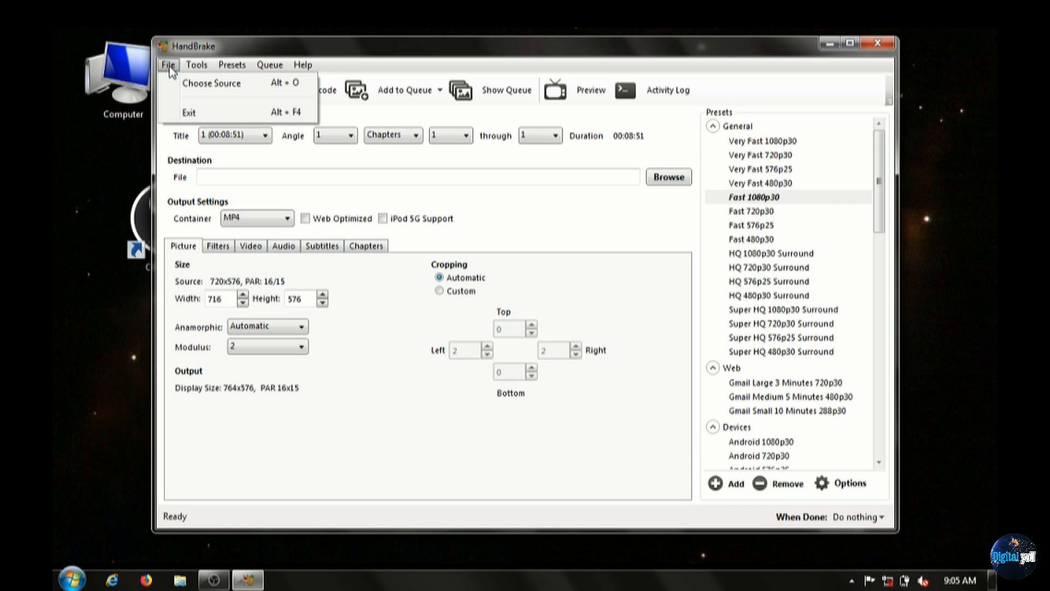
mouse_move(191, 85)
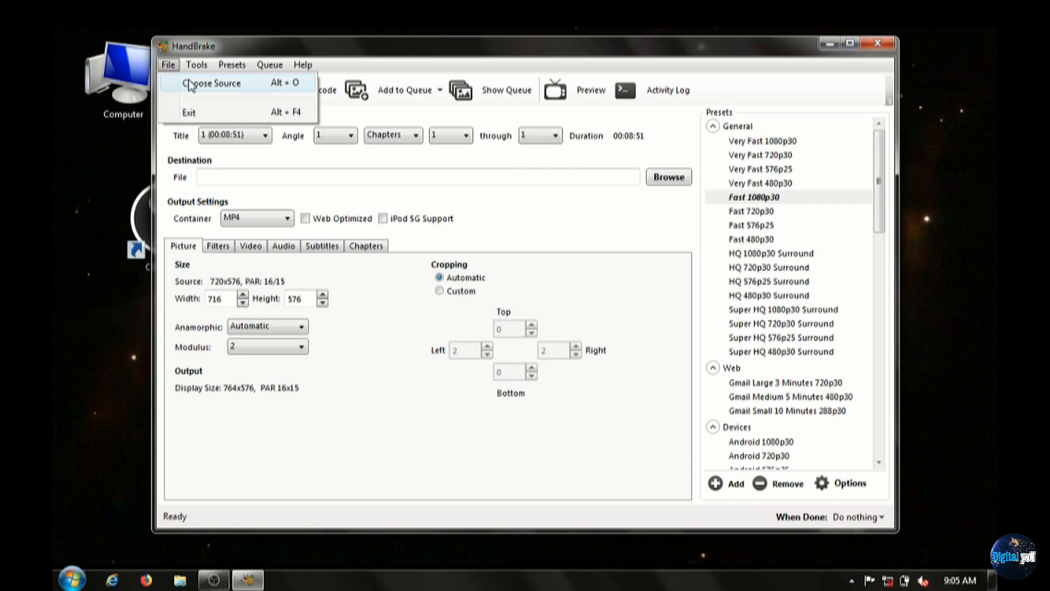
click(211, 82)
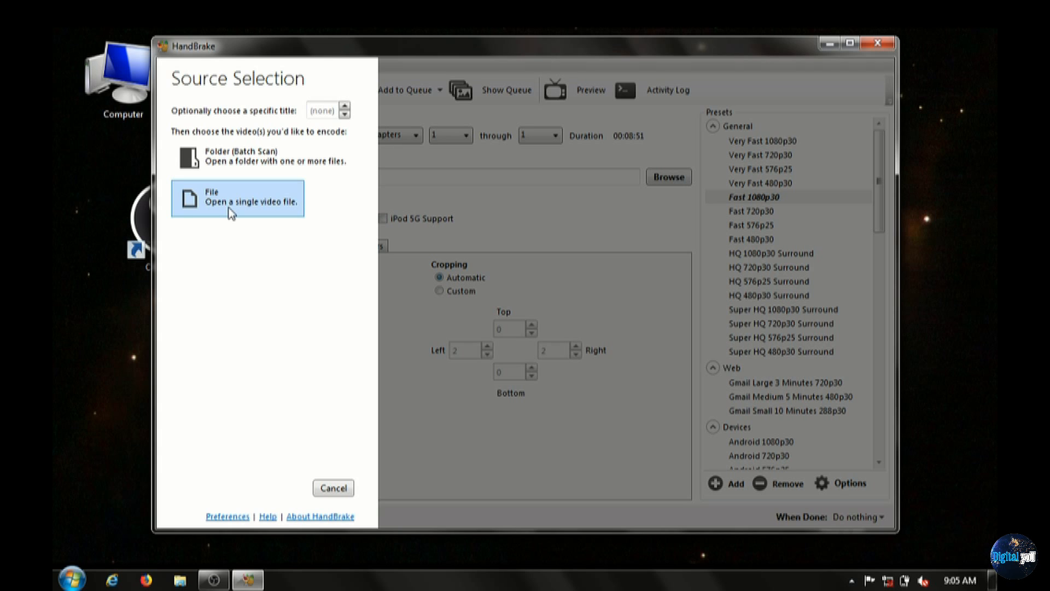
click(227, 515)
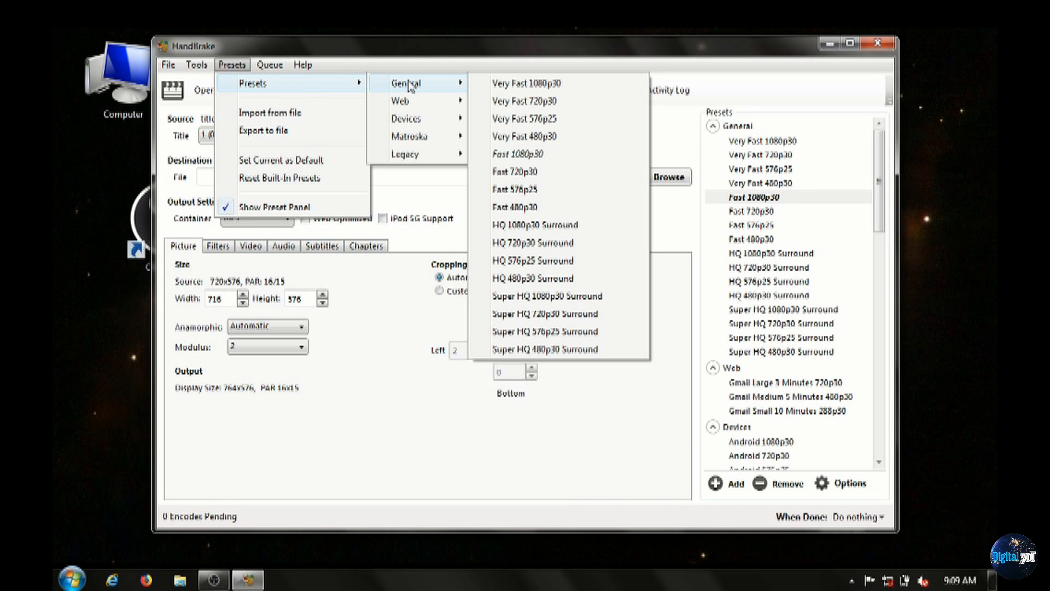
mouse_move(400, 100)
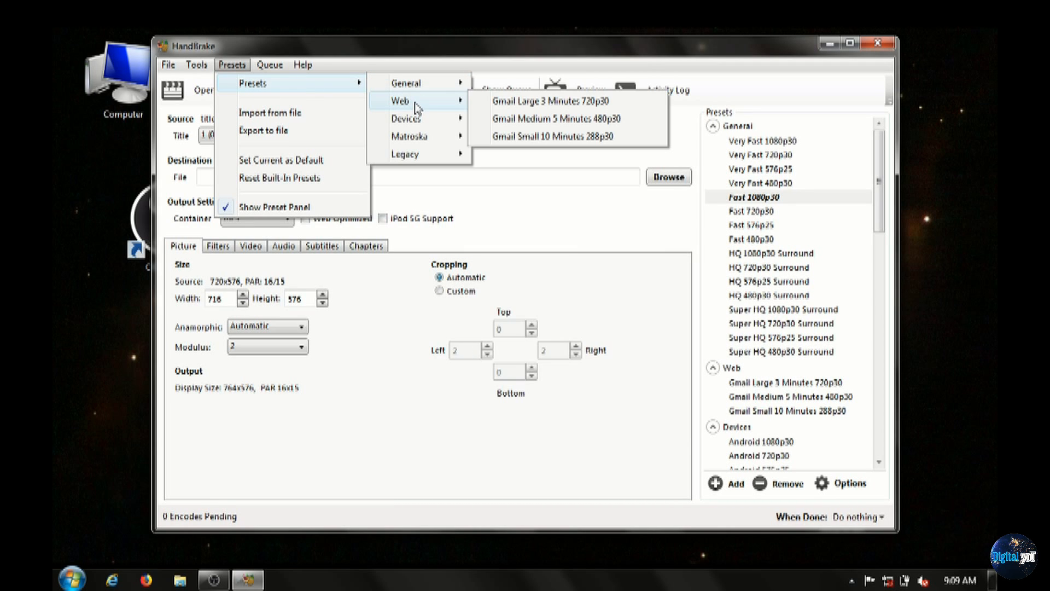
mouse_move(424, 115)
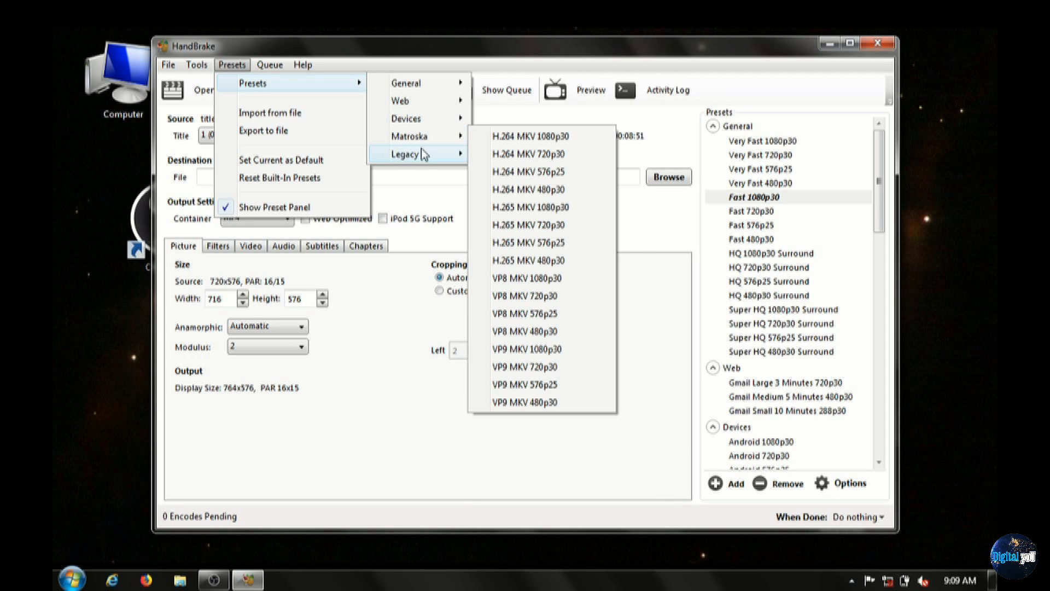
mouse_move(407, 136)
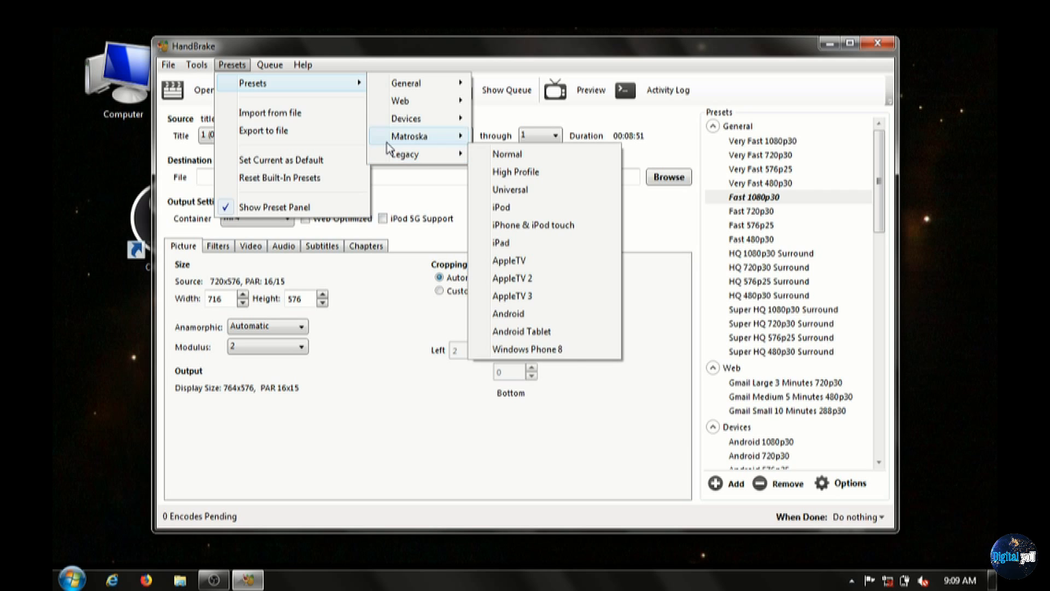
click(196, 65)
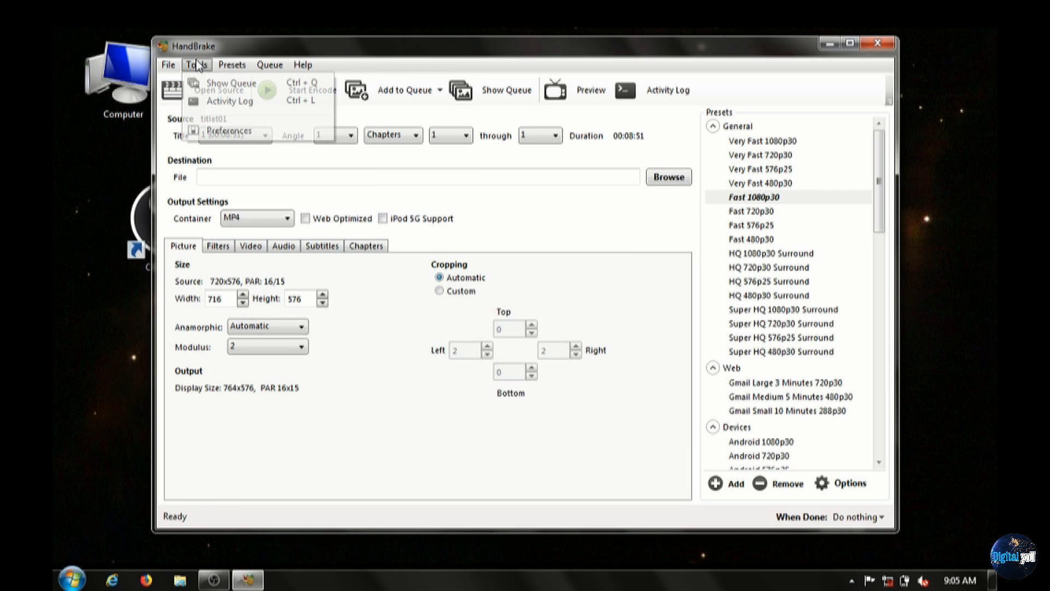
mouse_move(230, 82)
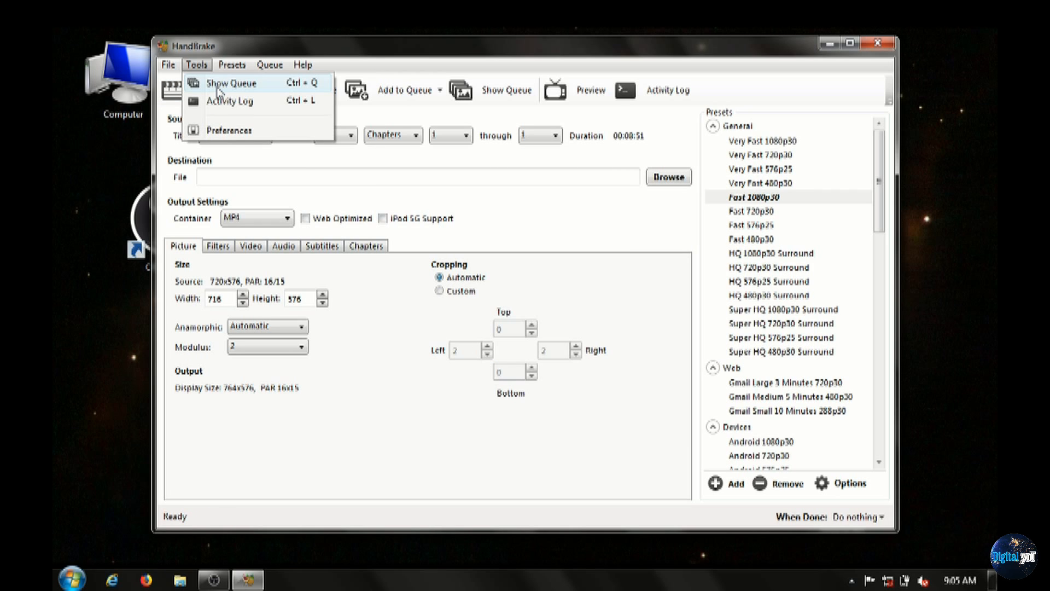
Step: Show the encode queue, check its When Done choices and import a saved queue holding the d1ep2.mp4 job
click(231, 82)
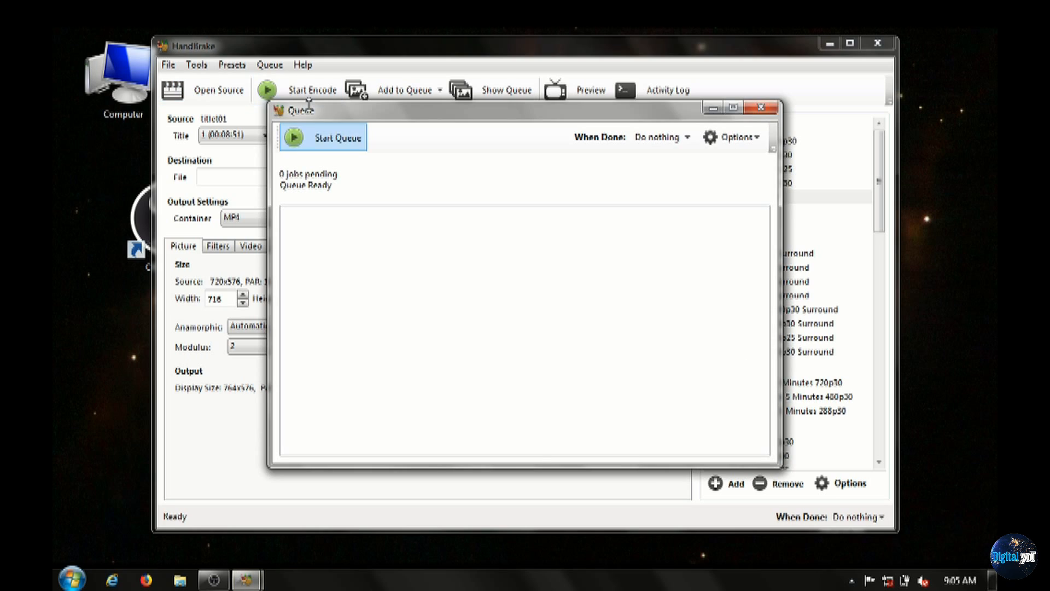
mouse_move(683, 241)
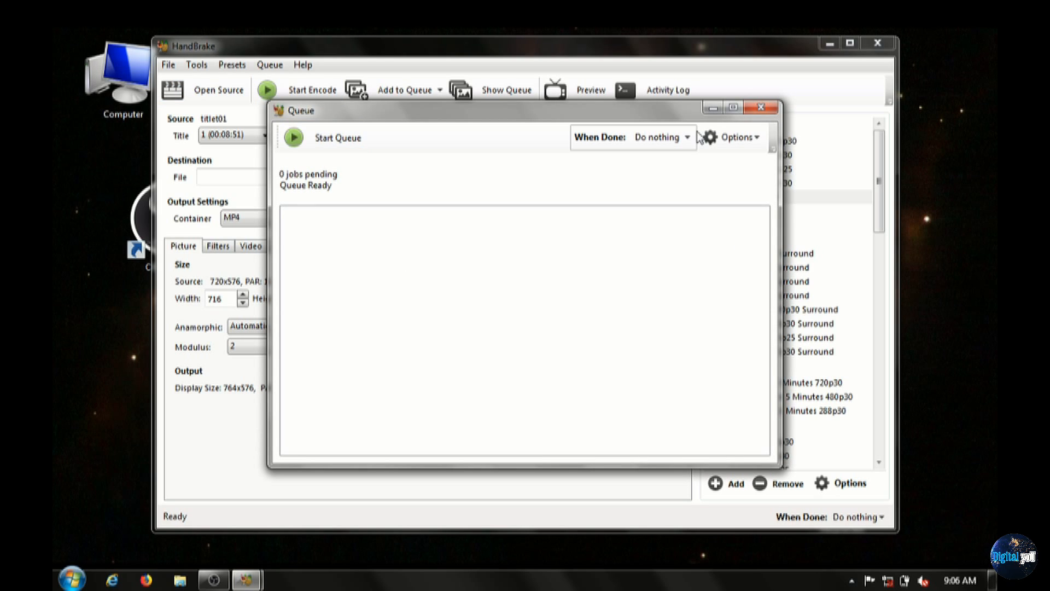
click(687, 138)
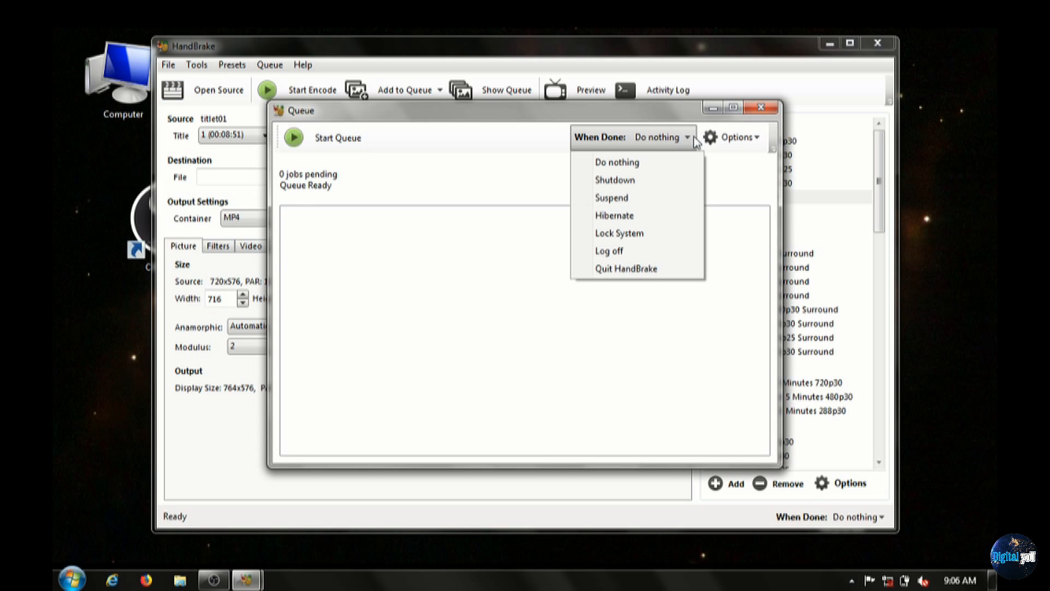
mouse_move(613, 180)
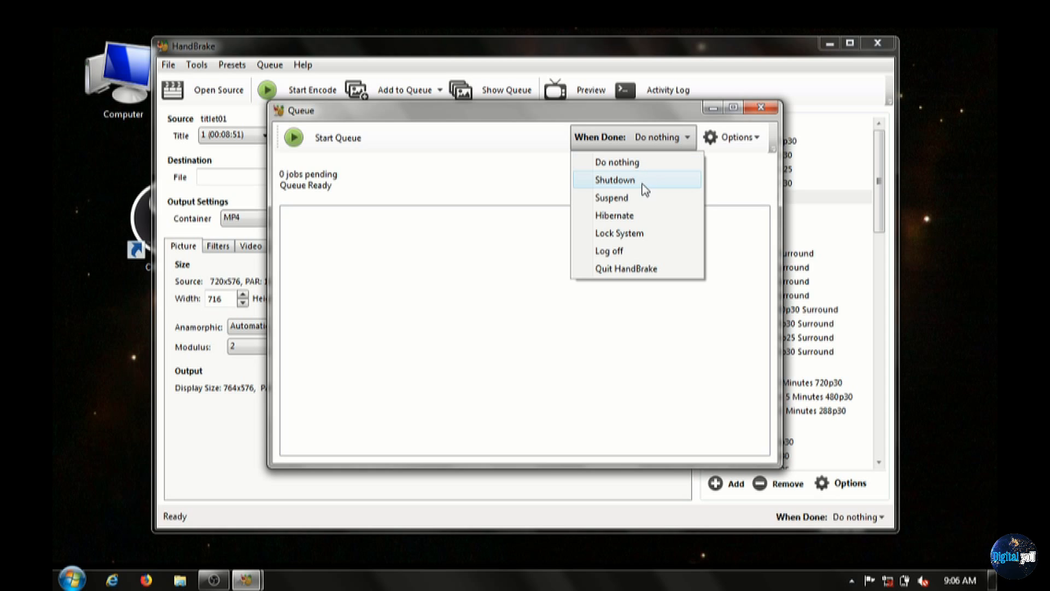
mouse_move(627, 233)
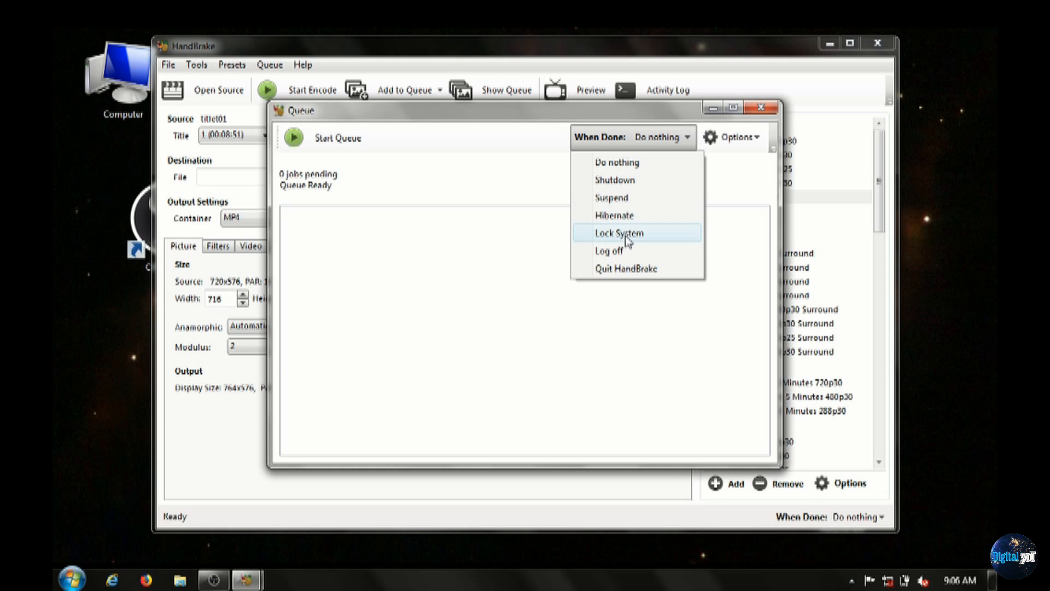
mouse_move(756, 145)
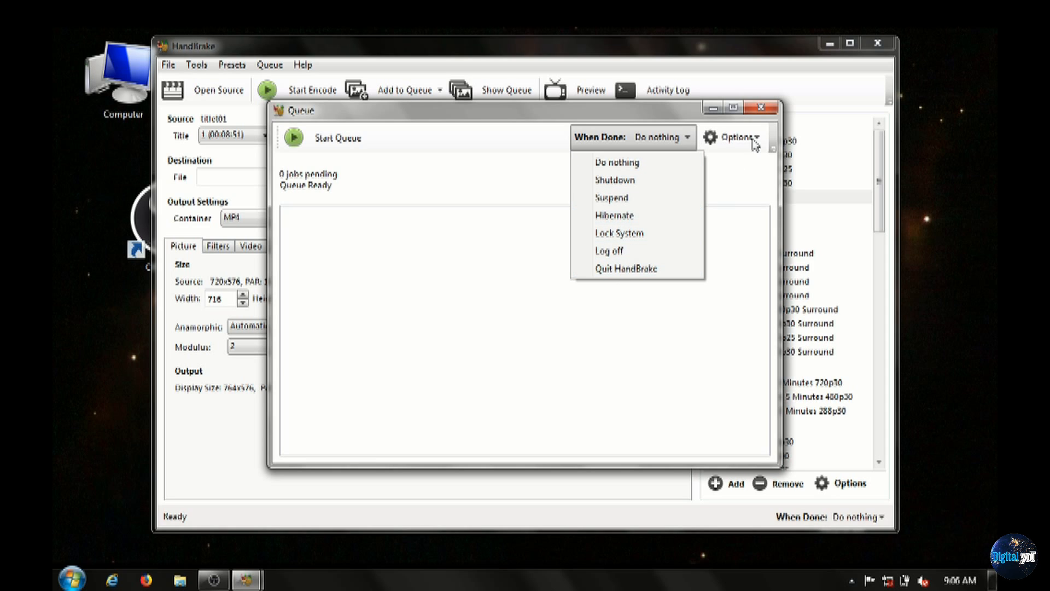
mouse_move(663, 117)
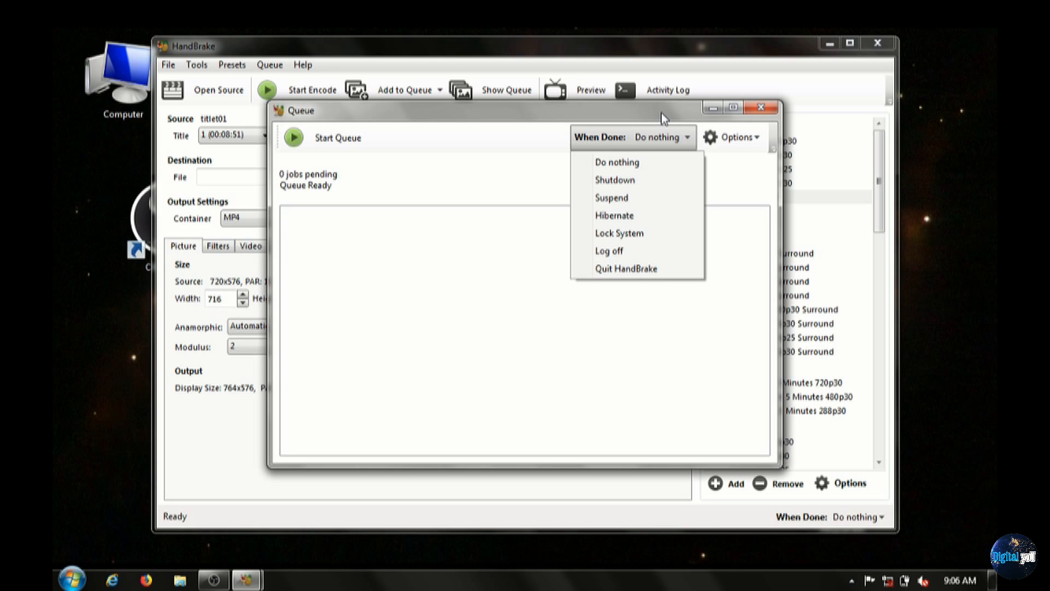
mouse_move(756, 143)
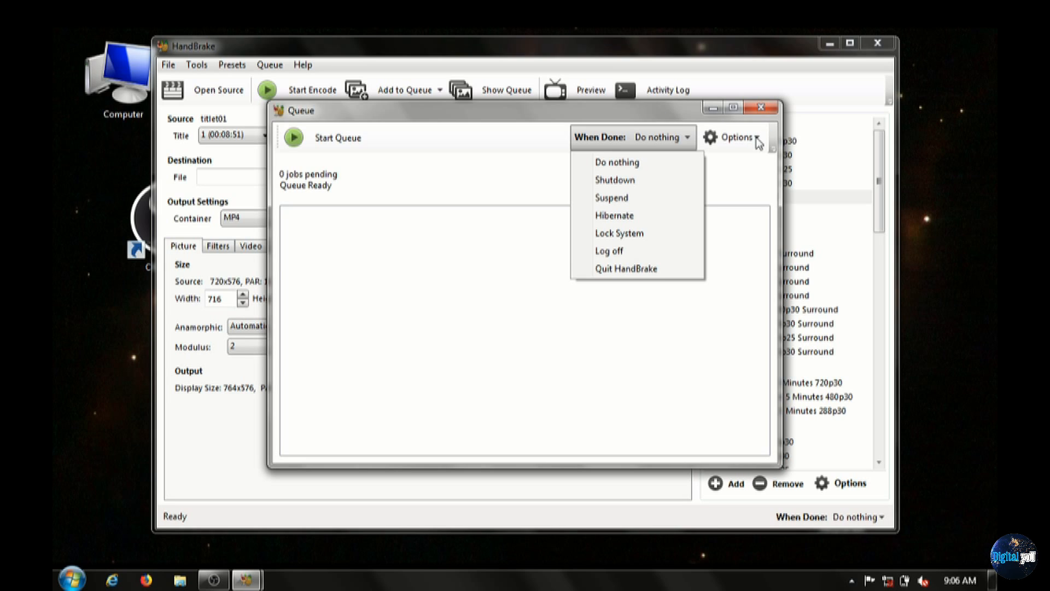
click(735, 138)
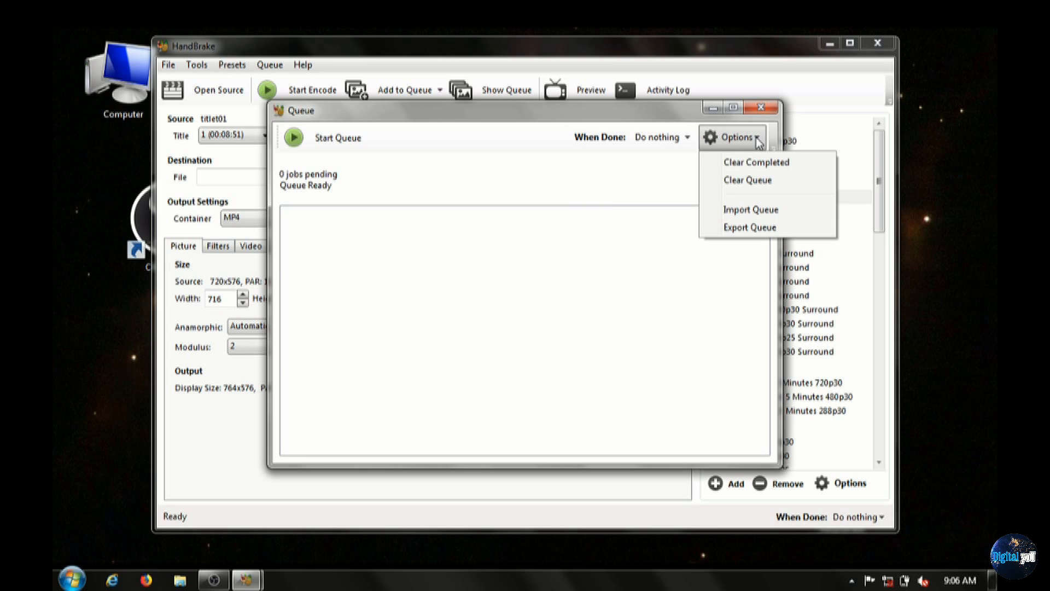
mouse_move(740, 181)
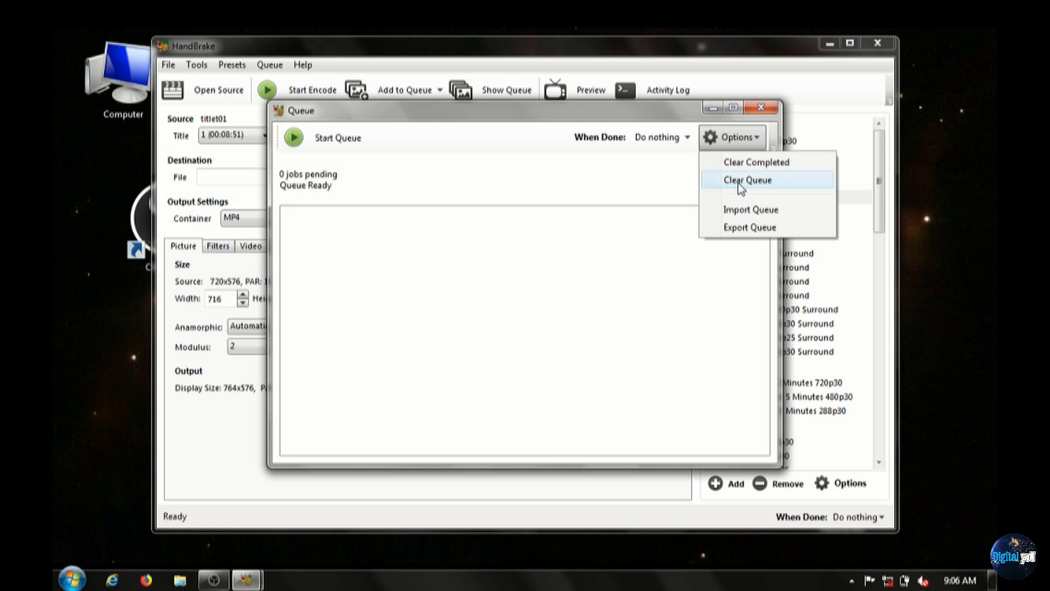
mouse_move(740, 209)
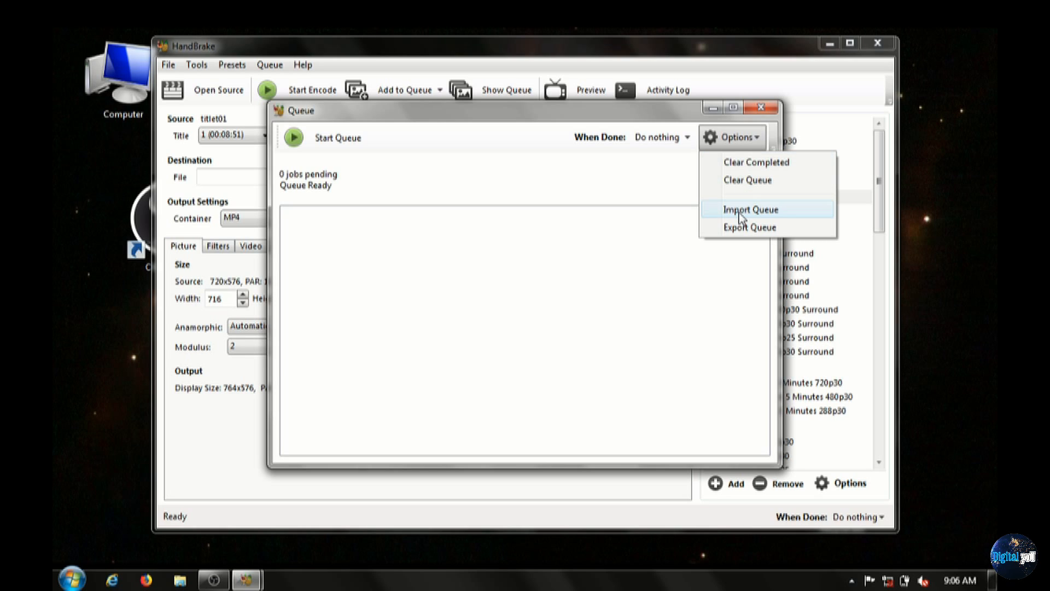
click(750, 209)
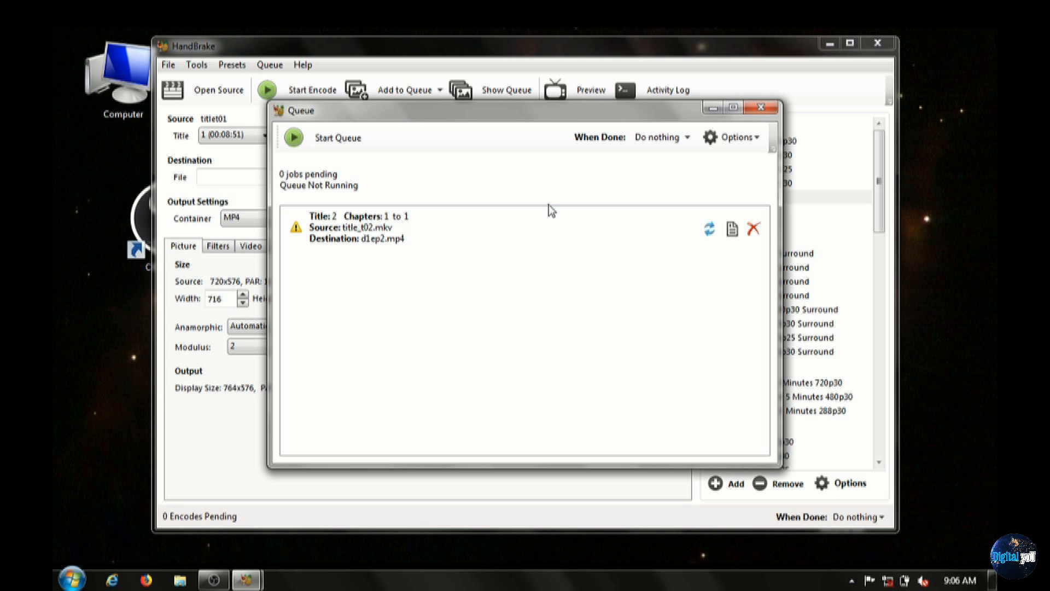
mouse_move(547, 252)
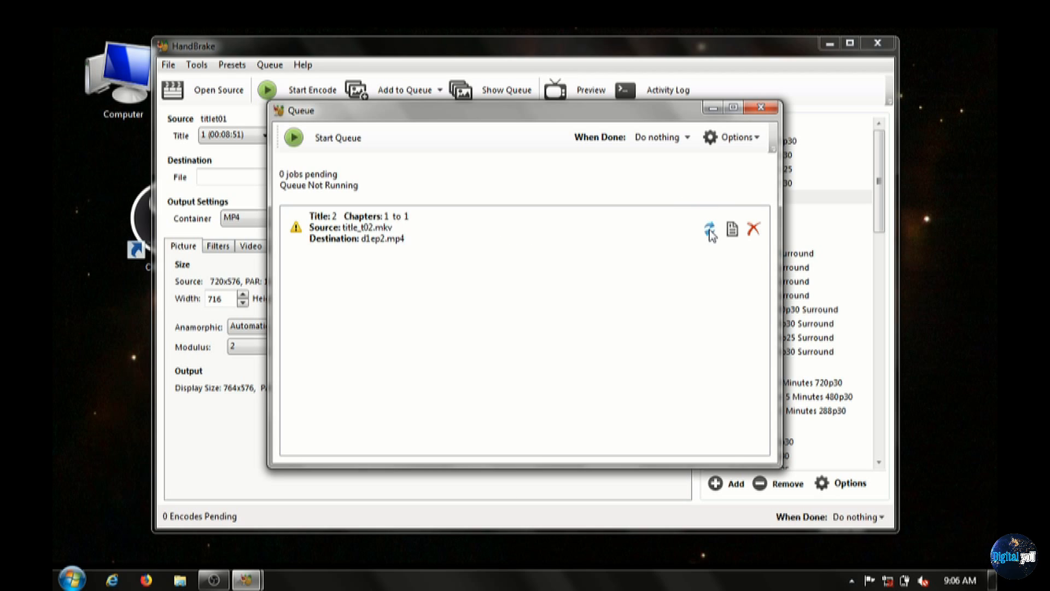
mouse_move(710, 228)
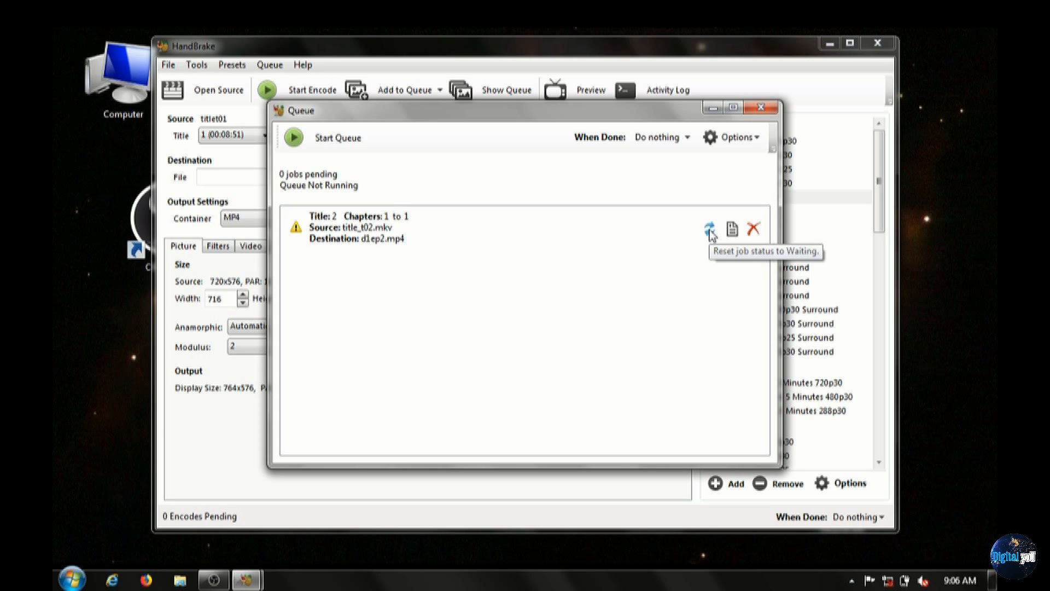
mouse_move(733, 230)
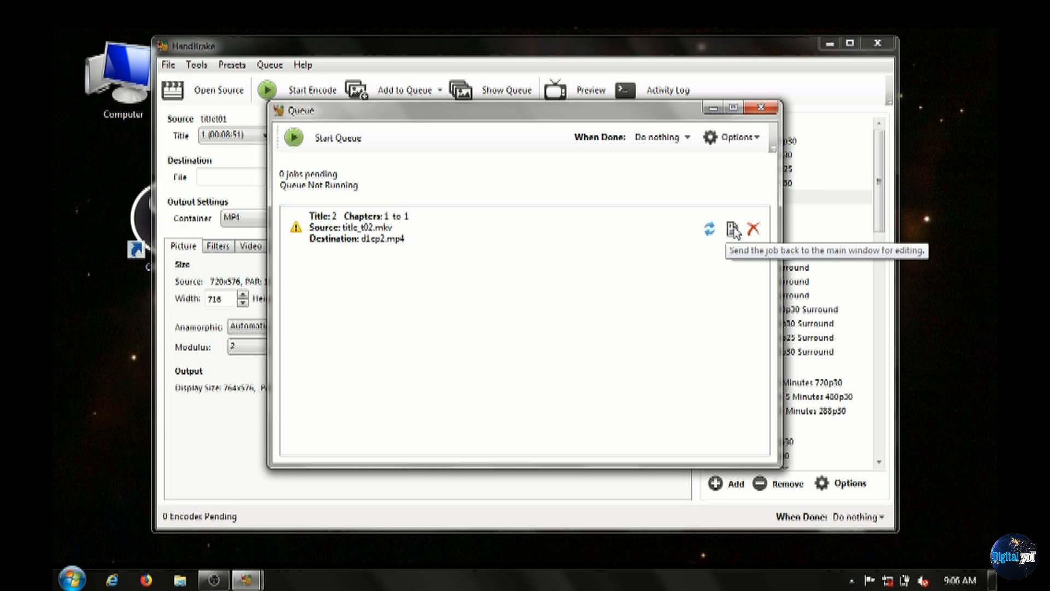
mouse_move(756, 146)
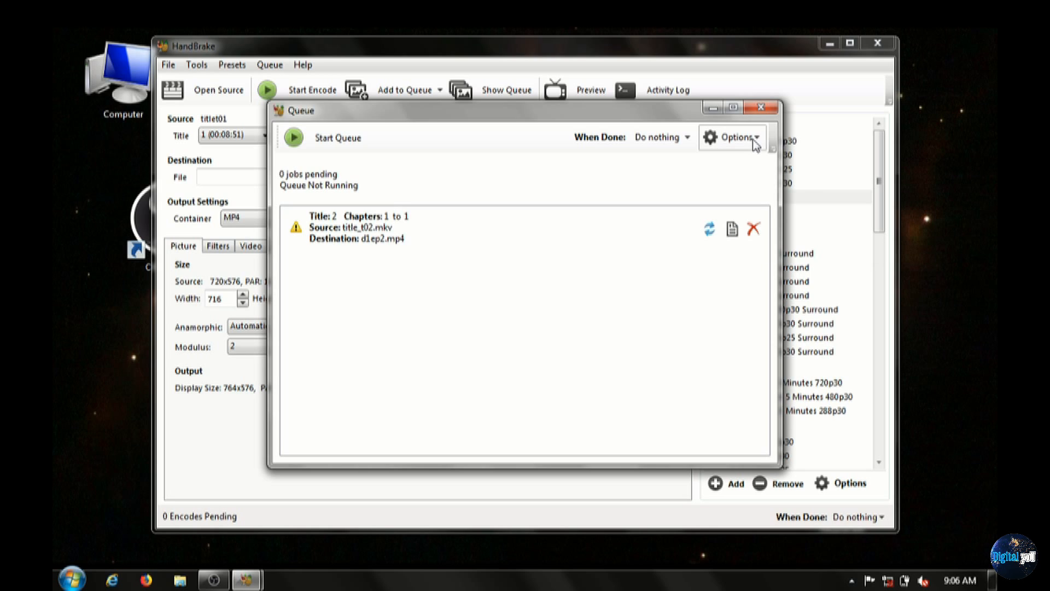
click(732, 138)
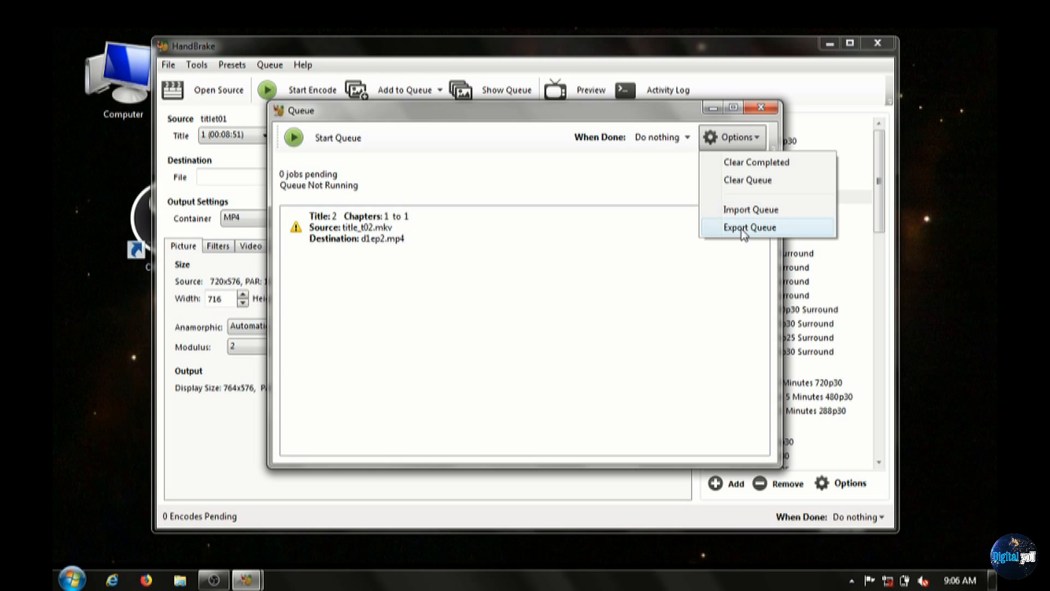
Step: Bring up Export Queue's Save As dialog, glance at the Help menu and exit HandBrake
click(749, 227)
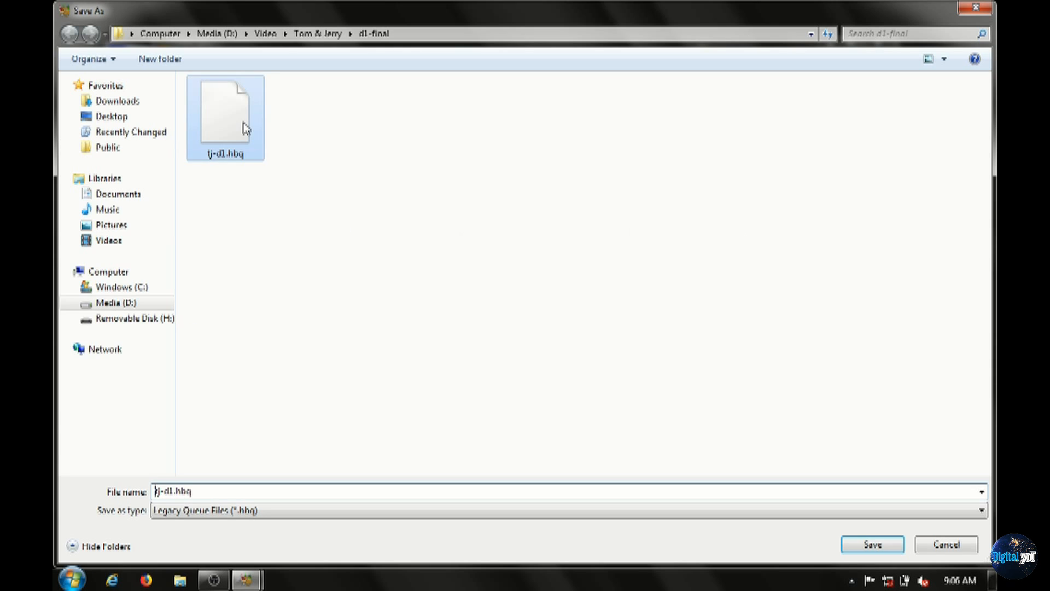
click(303, 65)
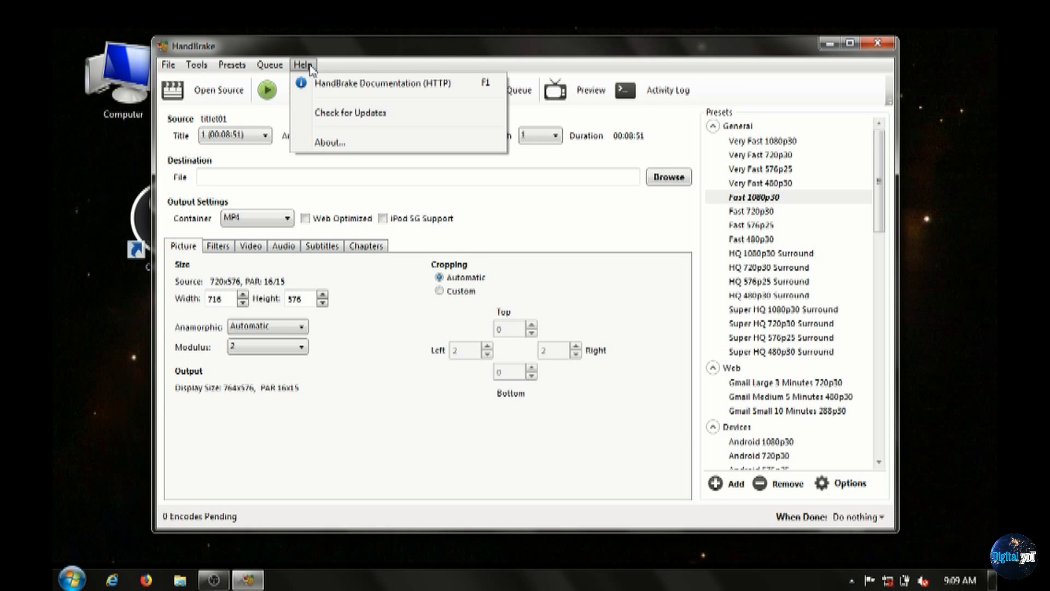
click(329, 142)
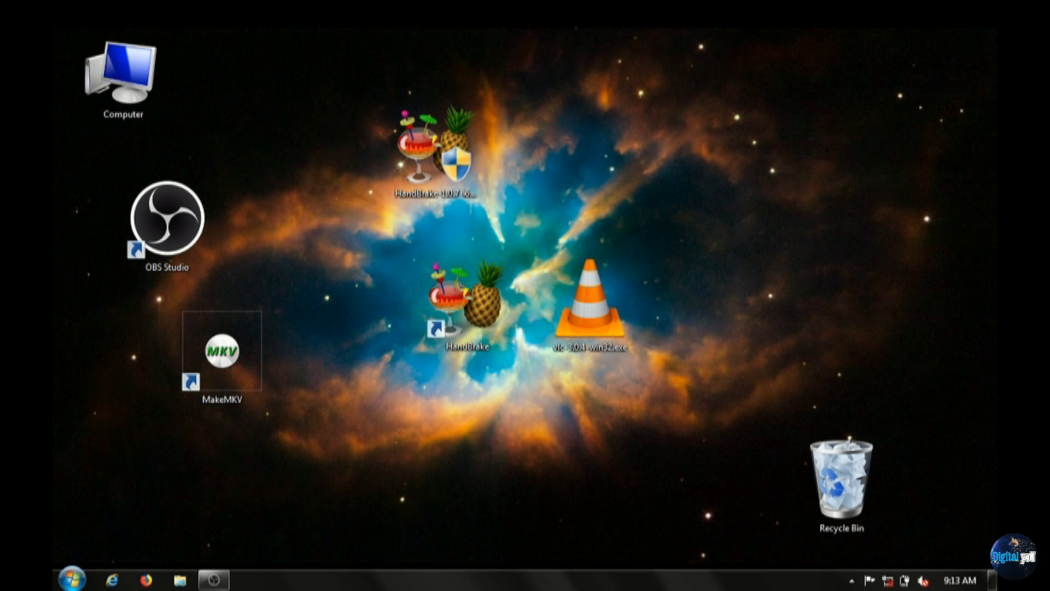
Step: Launch the VLC 3.0.4 installer in English and accept its license
click(590, 302)
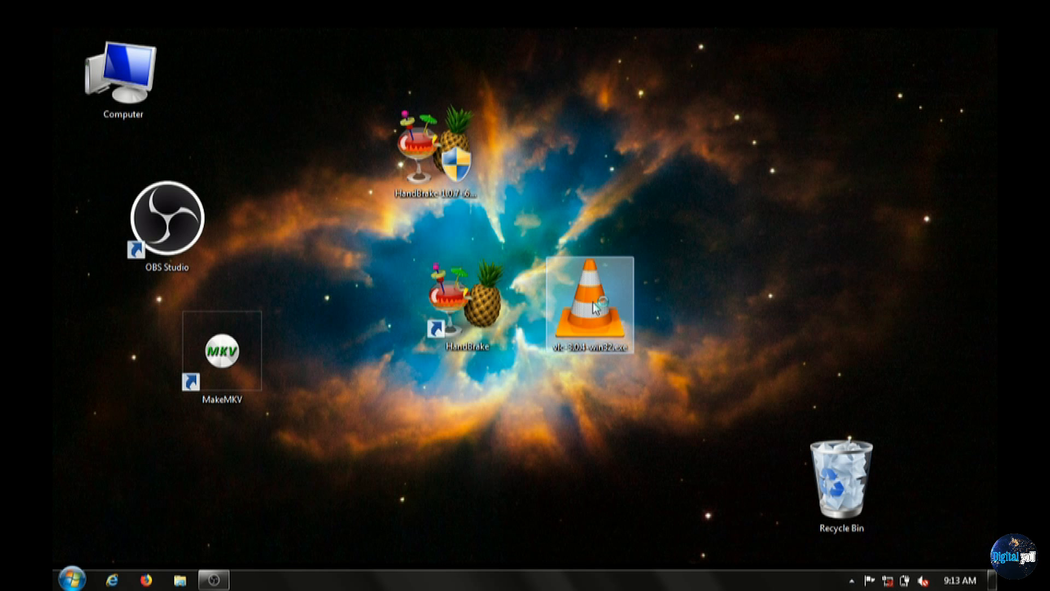
double_click(591, 303)
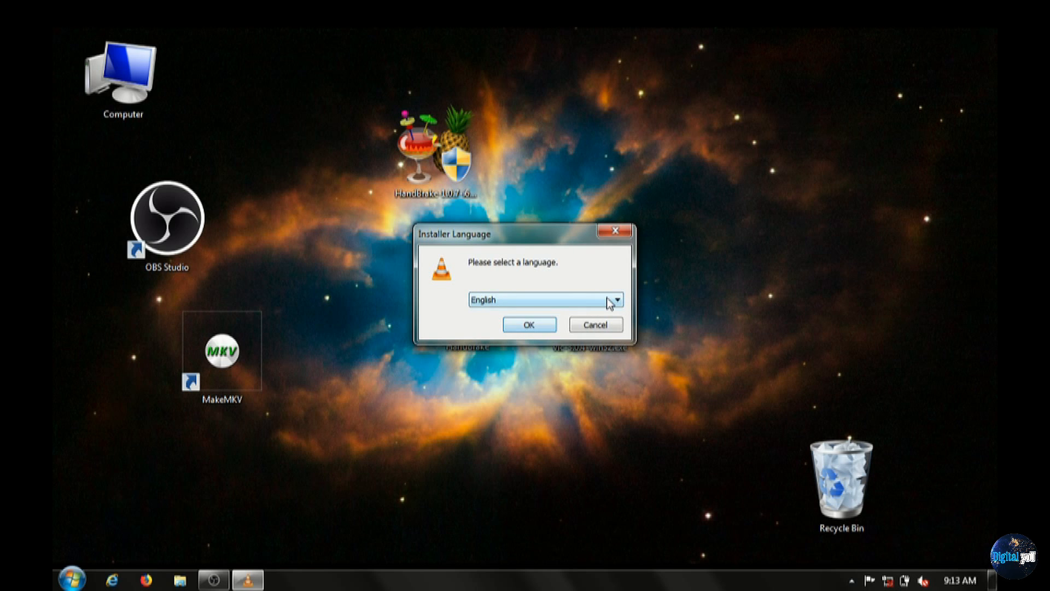
click(614, 299)
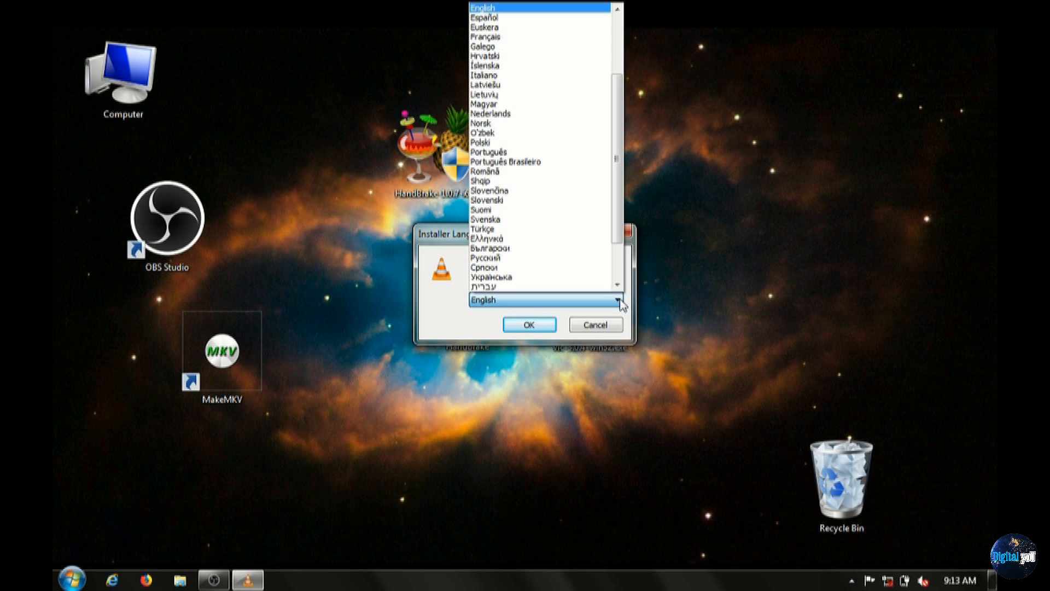
click(529, 324)
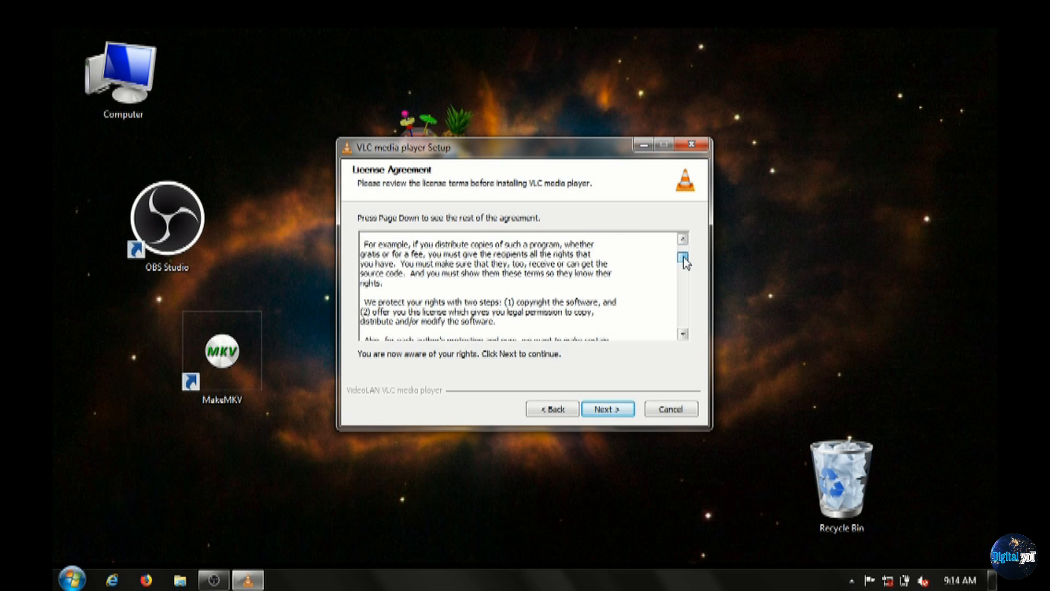
click(682, 260)
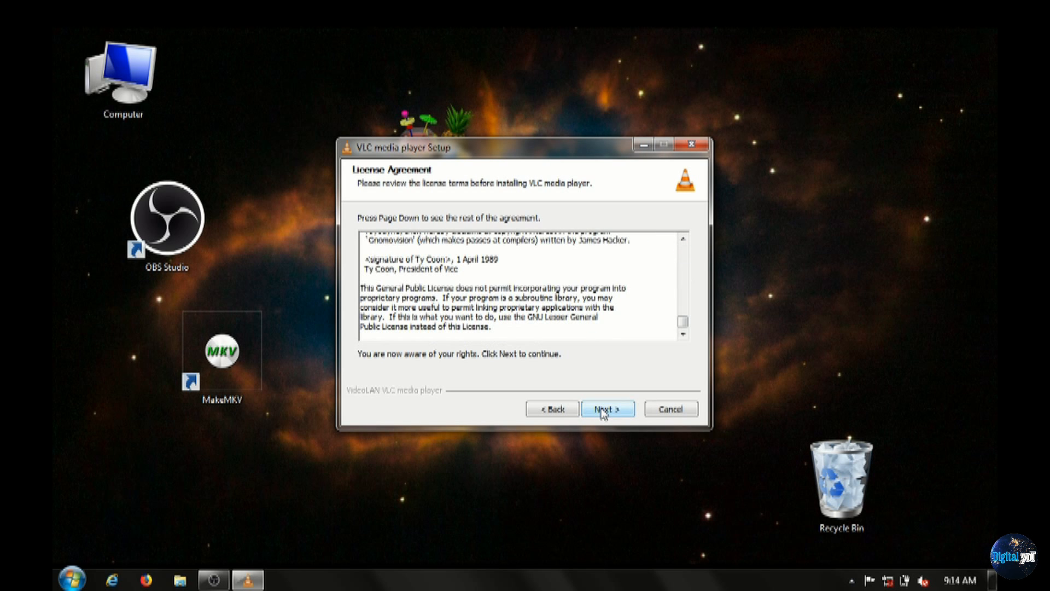
click(606, 408)
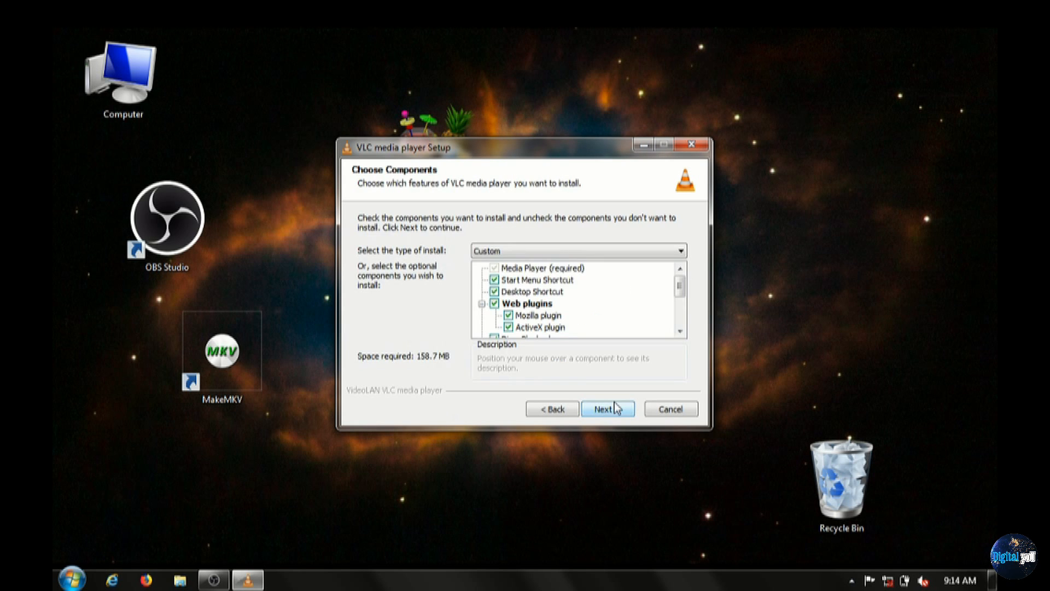
mouse_move(592, 357)
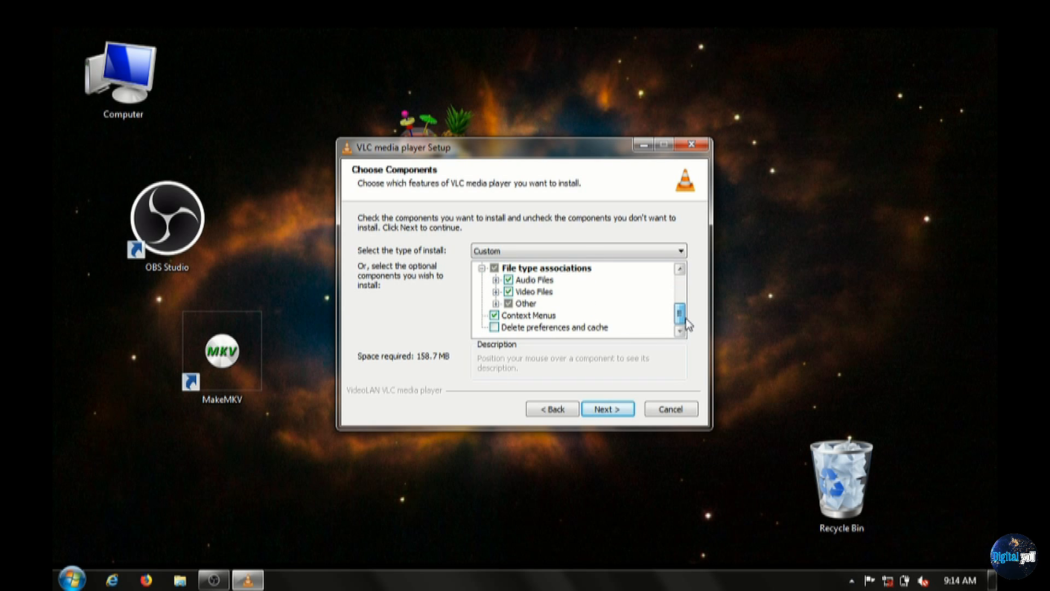
Step: Keep the default components and install VLC into D:\Program Files\VideoLAN\VLC
scroll(down, 3)
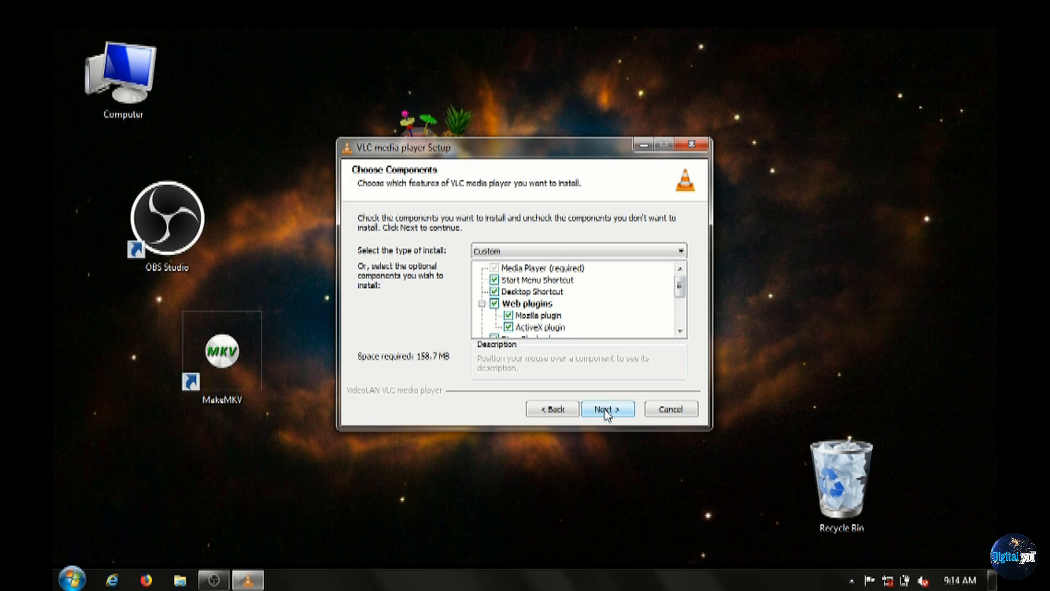
click(607, 408)
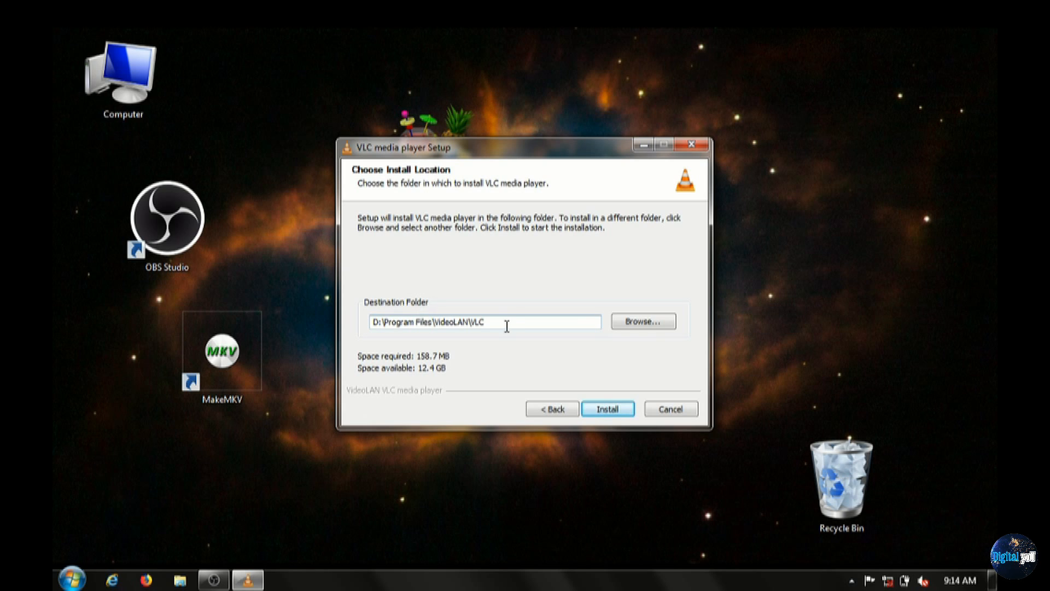
mouse_move(609, 408)
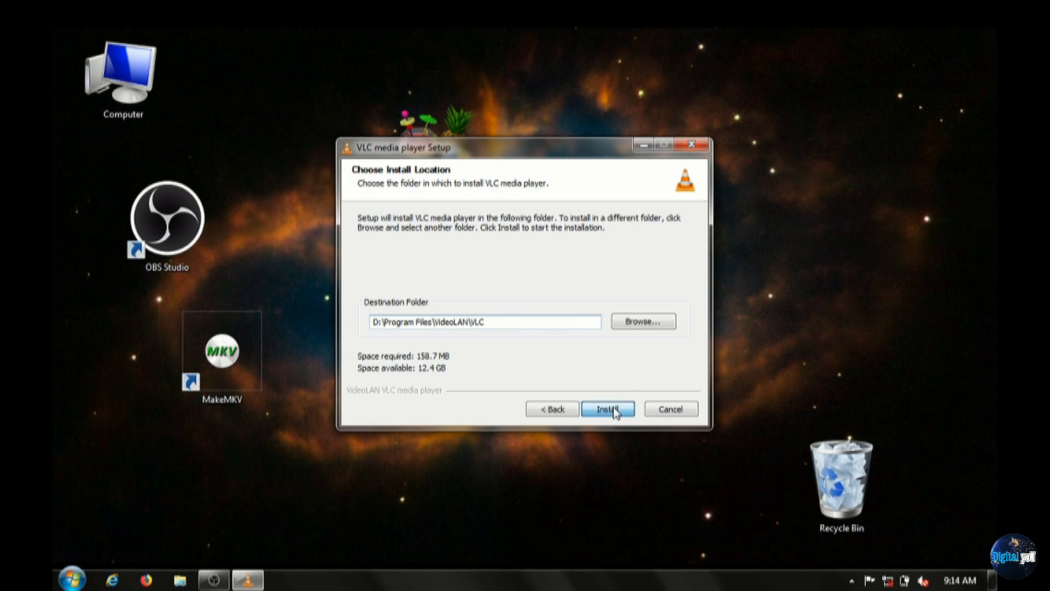
click(607, 408)
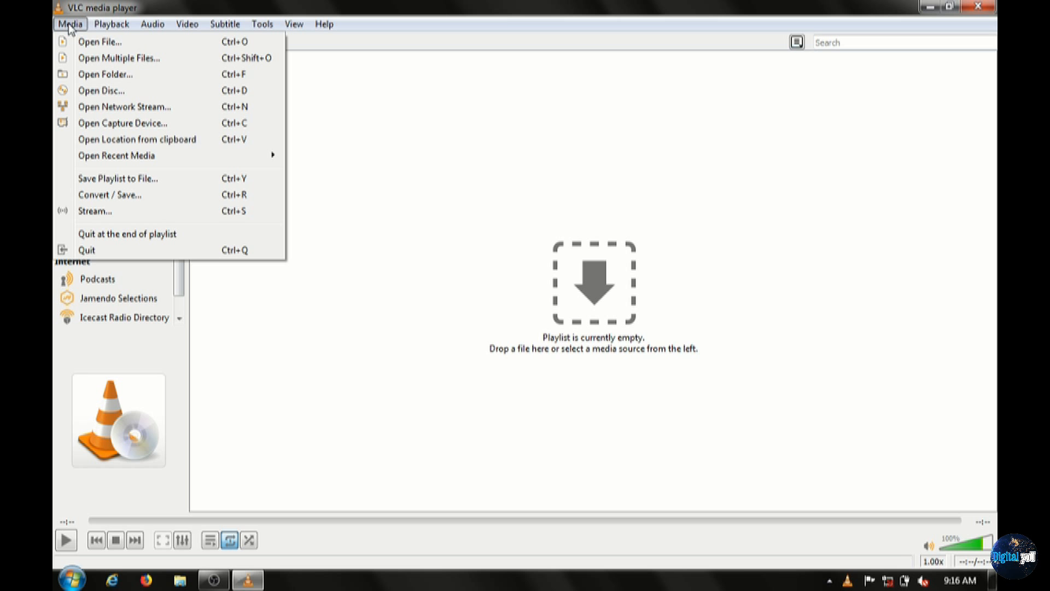
mouse_move(99, 41)
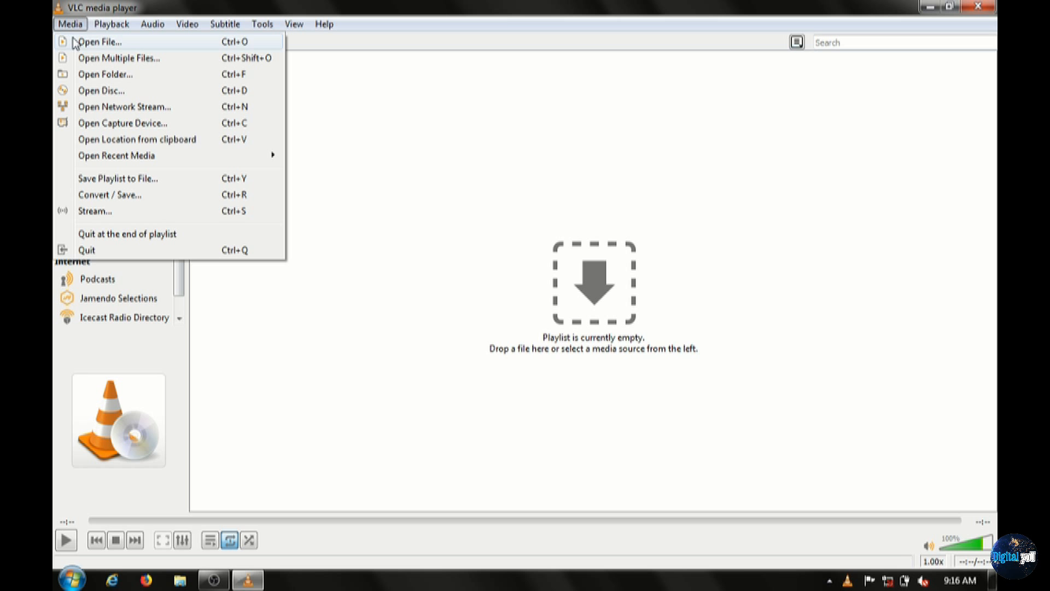
Step: Play d1ep1.mp4 via Media > Open File and bring up its right-click playback options
click(98, 41)
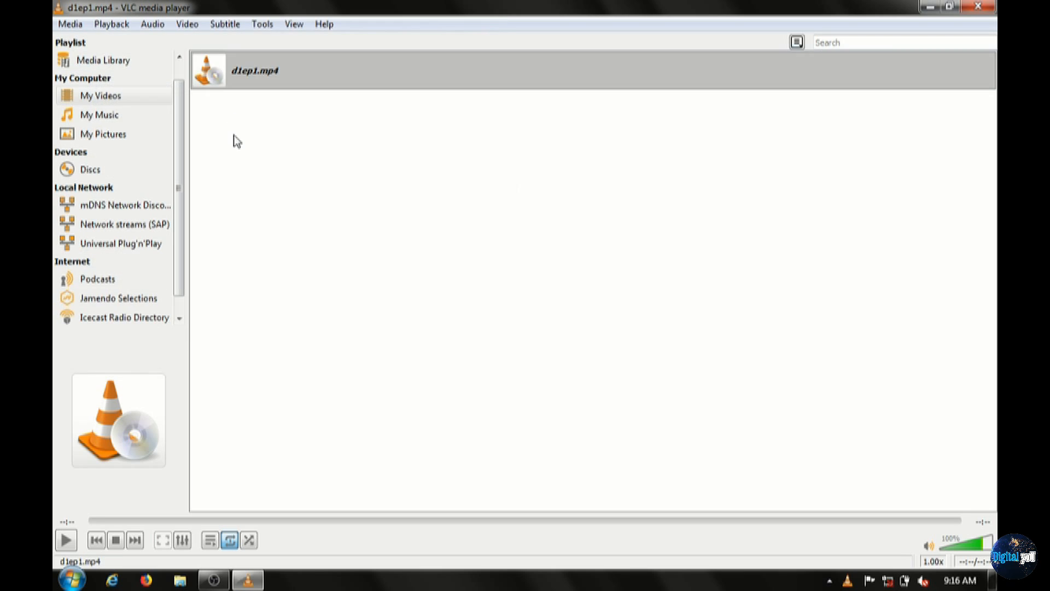
right_click(234, 141)
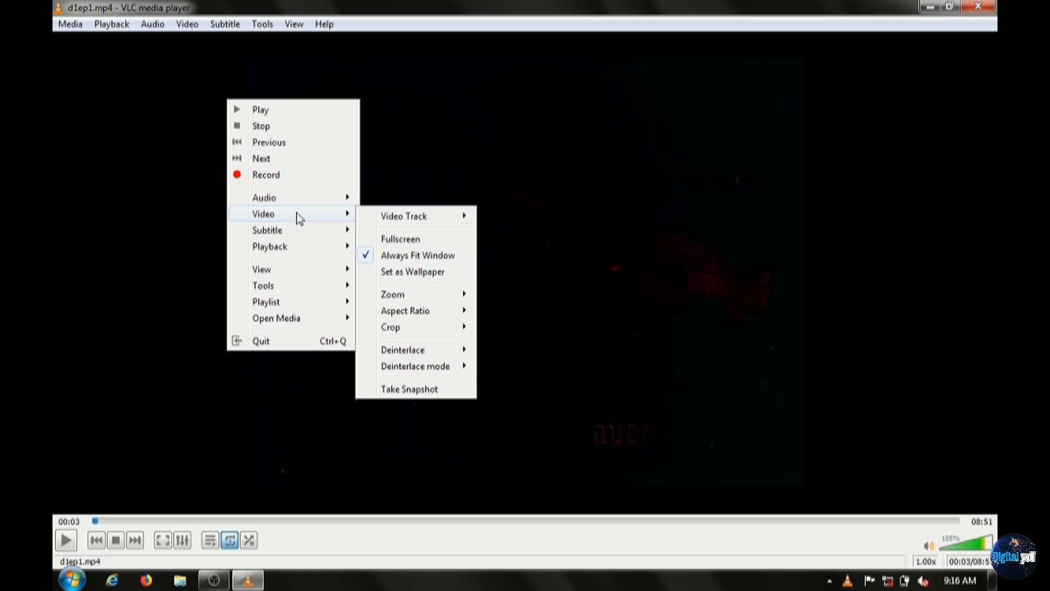
mouse_move(404, 216)
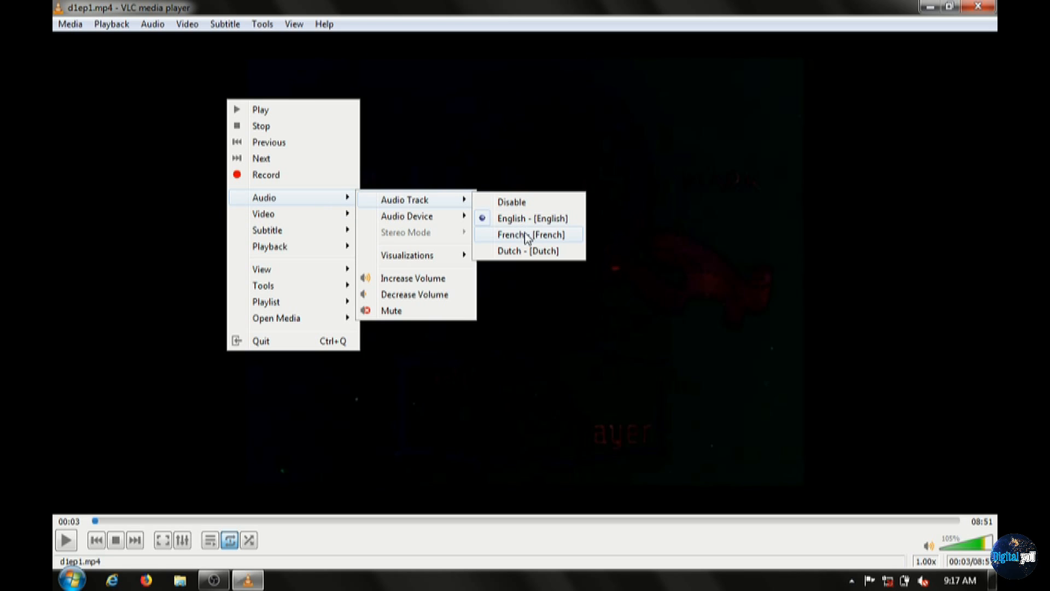
mouse_move(530, 251)
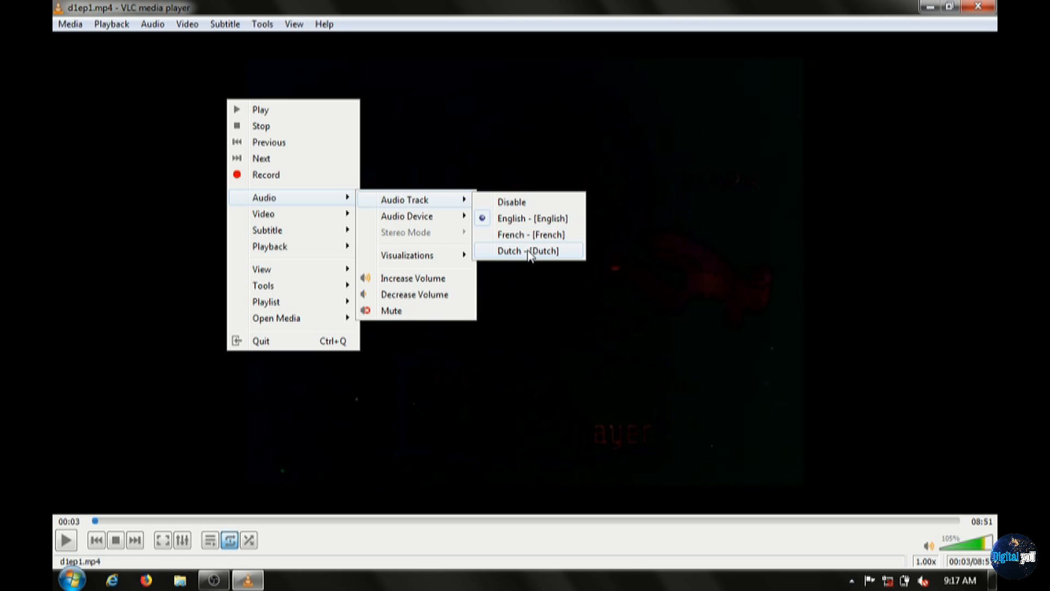
mouse_move(440, 199)
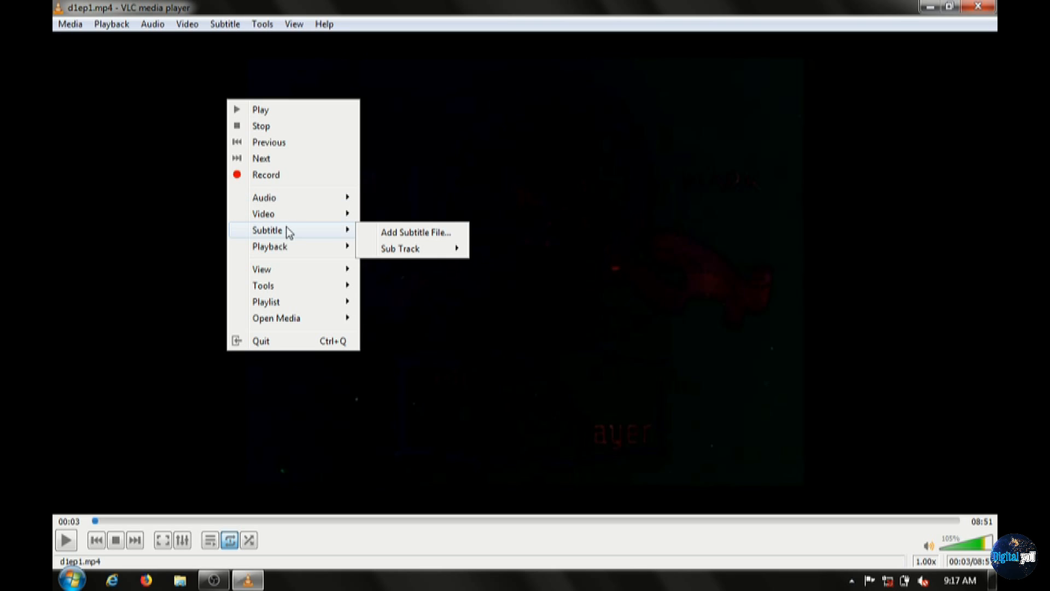
mouse_move(401, 248)
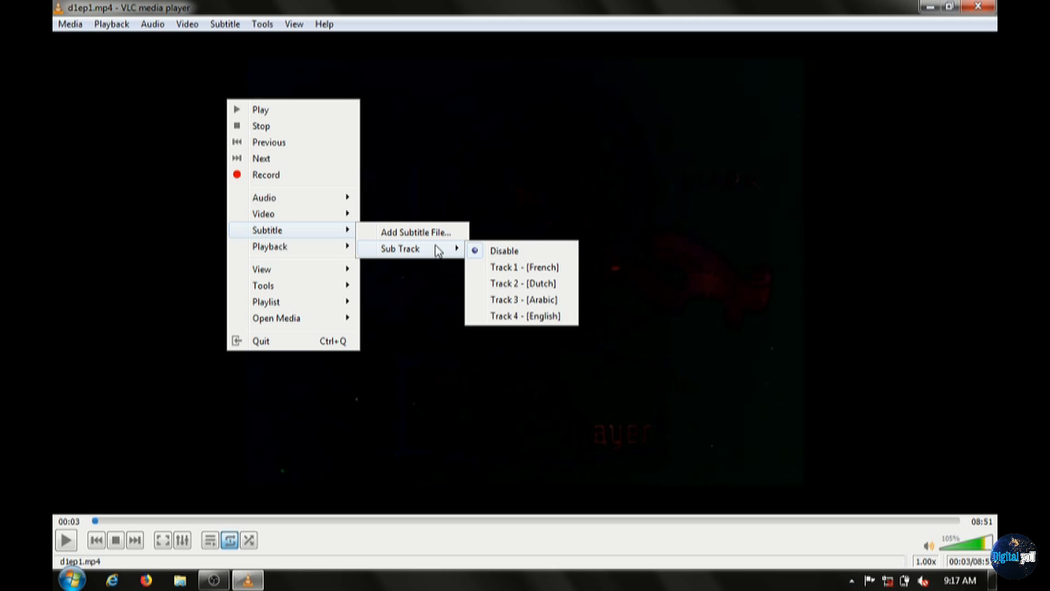
mouse_move(520, 283)
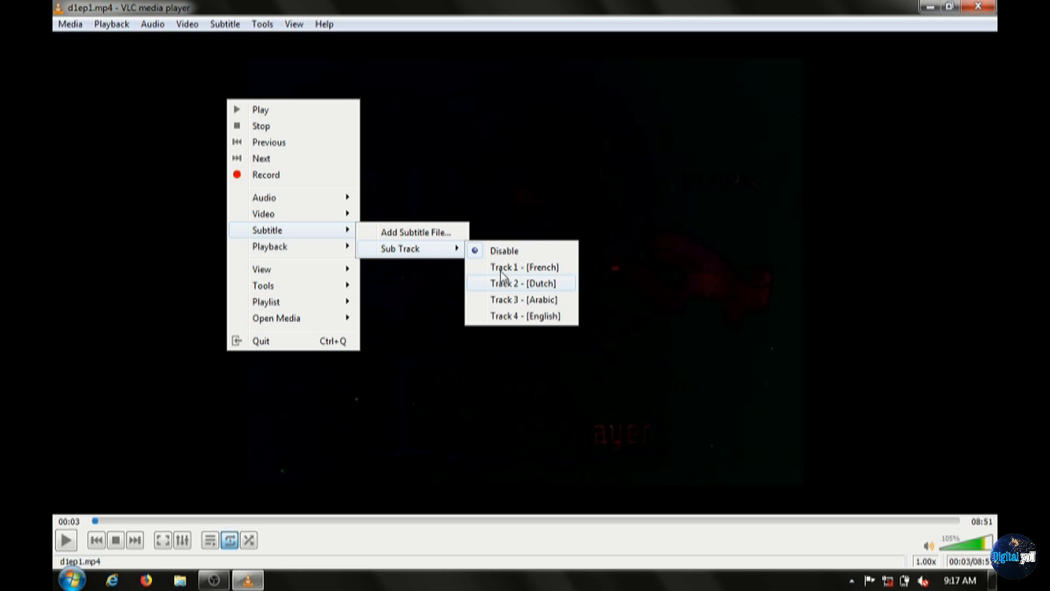
mouse_move(347, 232)
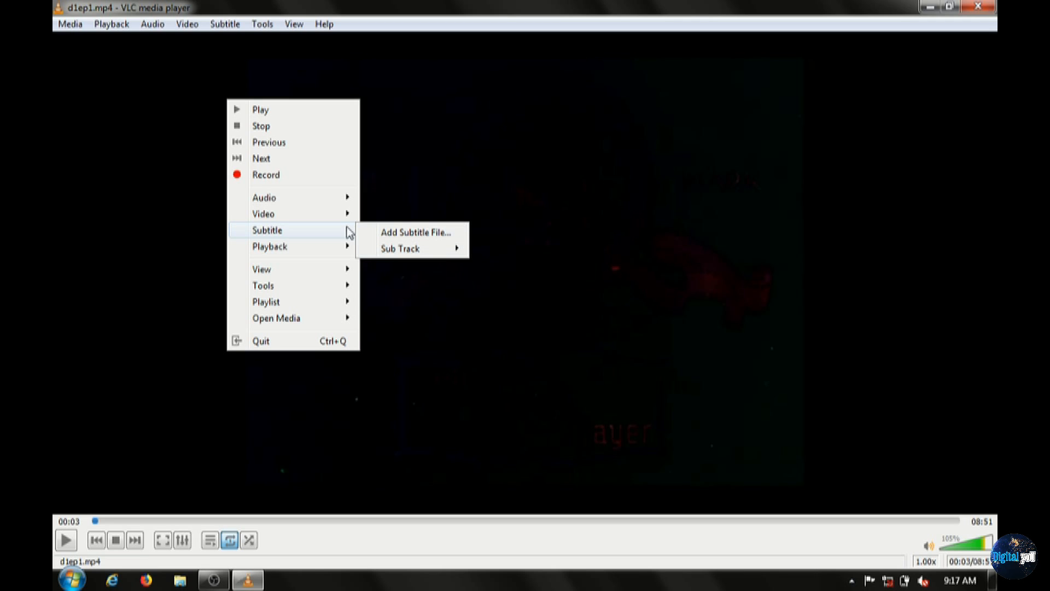
mouse_move(330, 213)
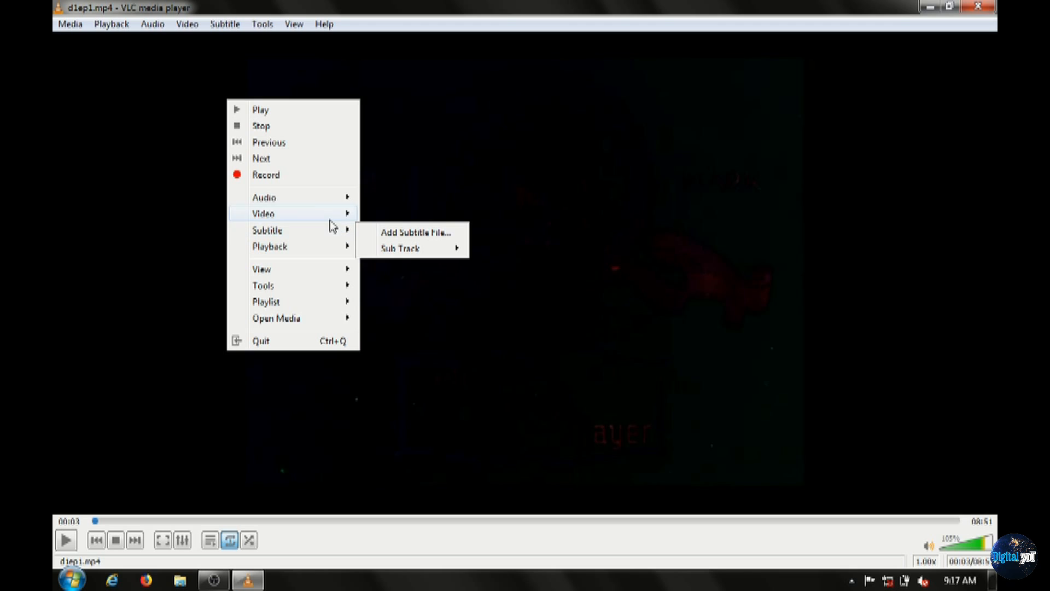
mouse_move(291, 269)
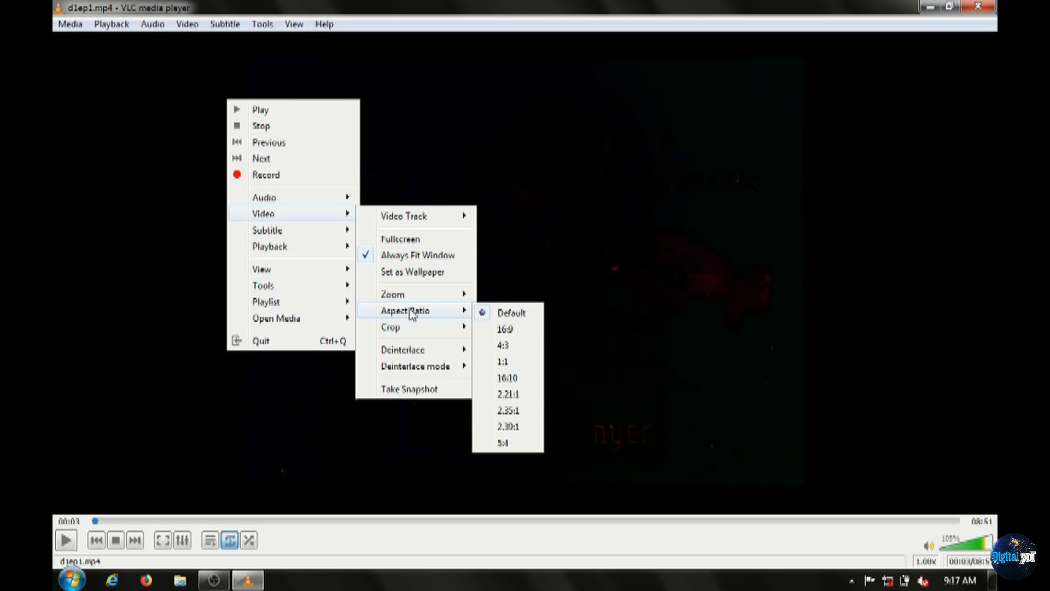
mouse_move(506, 426)
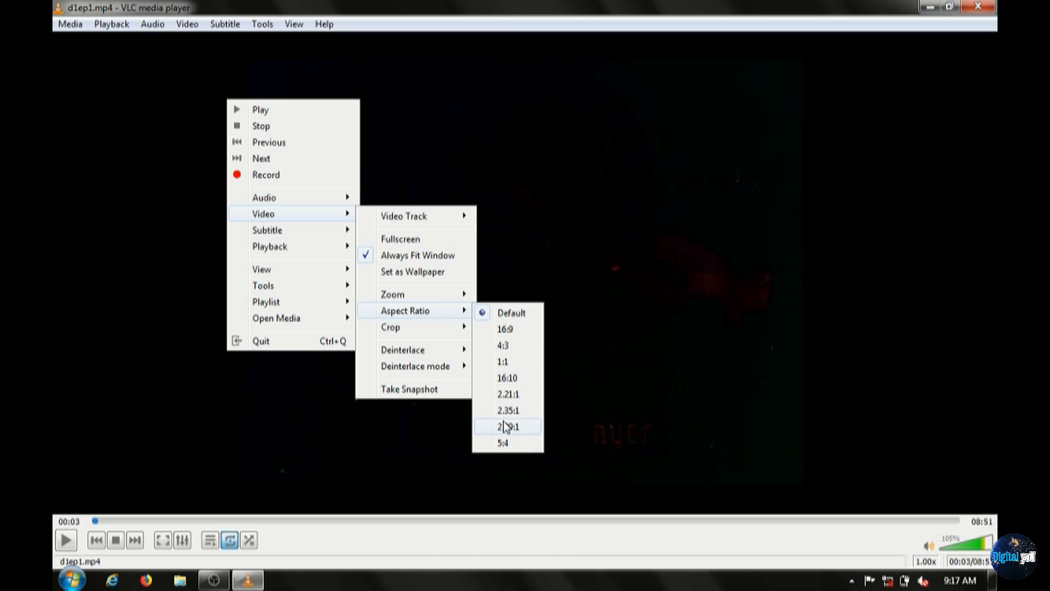
mouse_move(499, 438)
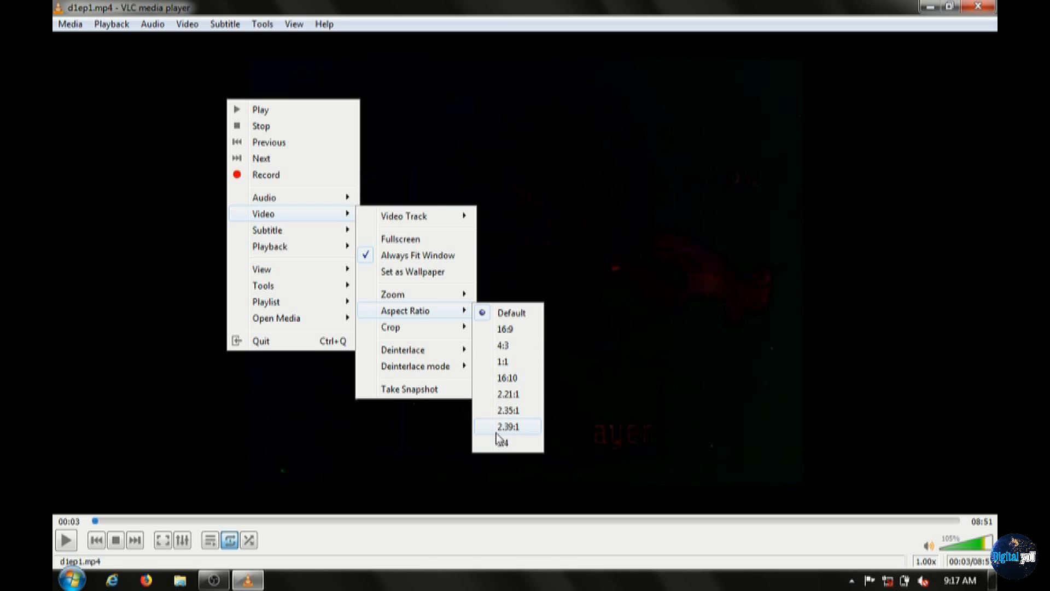
mouse_move(496, 434)
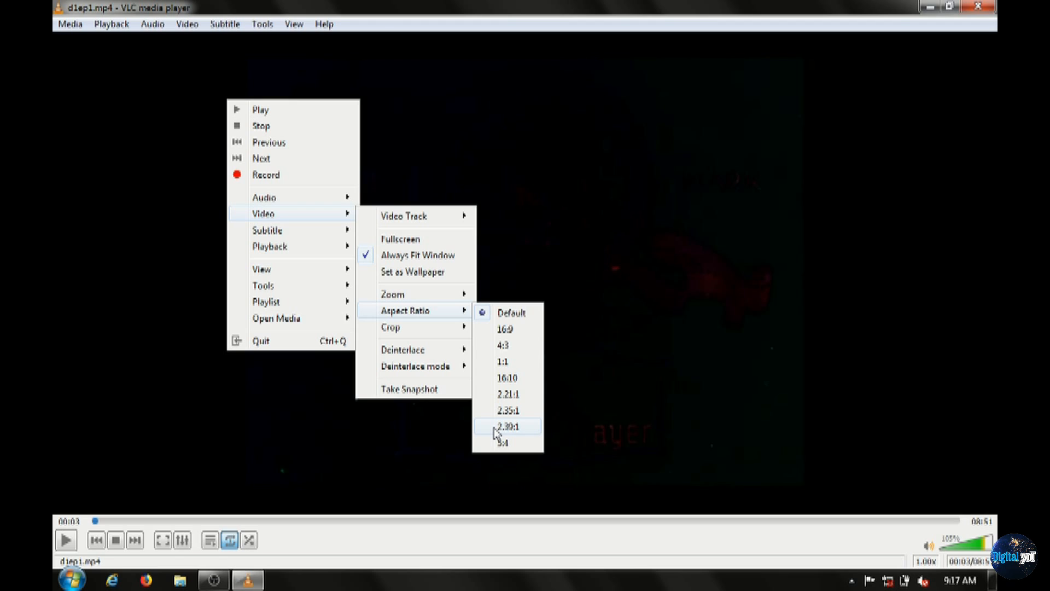
mouse_move(335, 462)
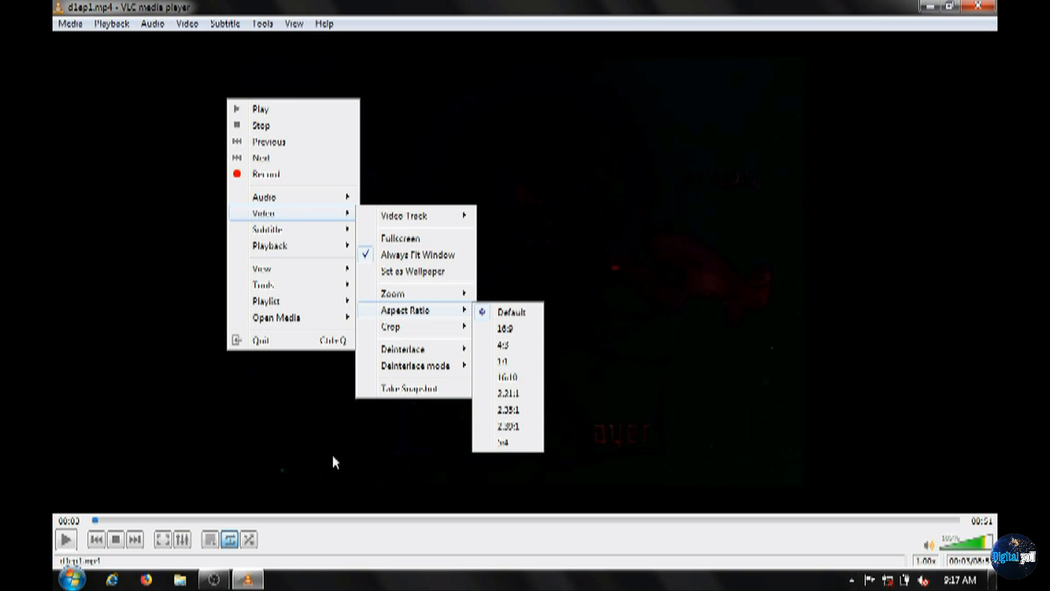
Step: Leave the aspect ratio at Default and bring up VLC's Tools menu
click(261, 23)
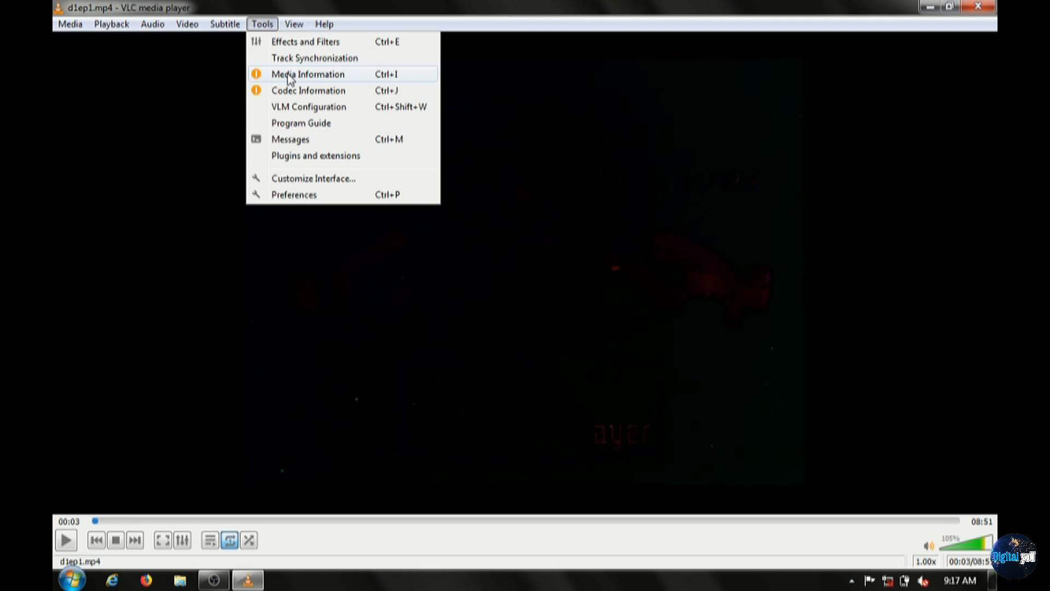
Step: View Media Information > Codec for d1ep1.mp4: H264 720x576 video, English and French AC3 audio
click(308, 74)
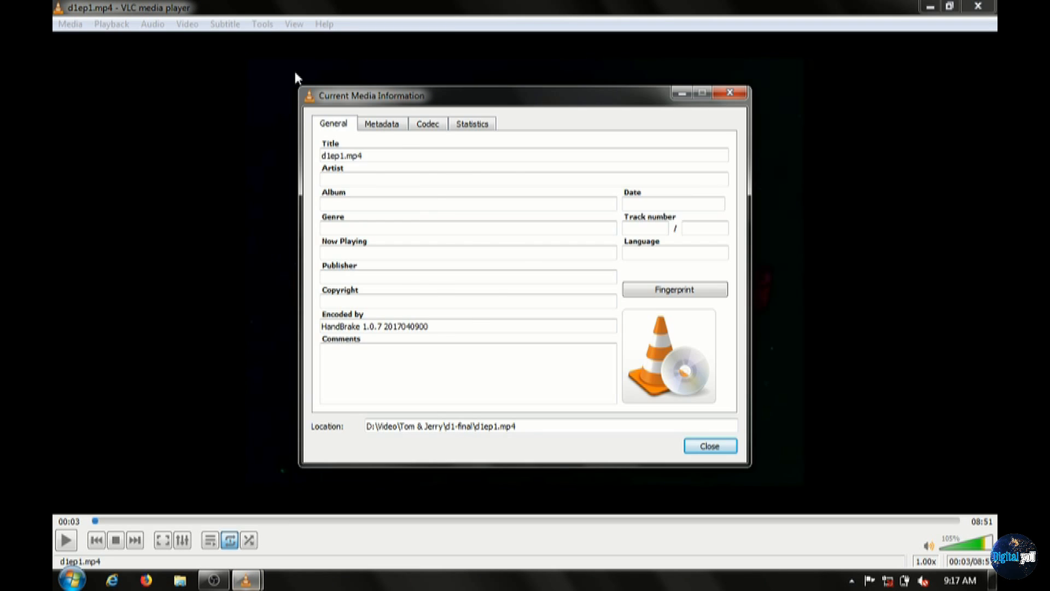
click(427, 123)
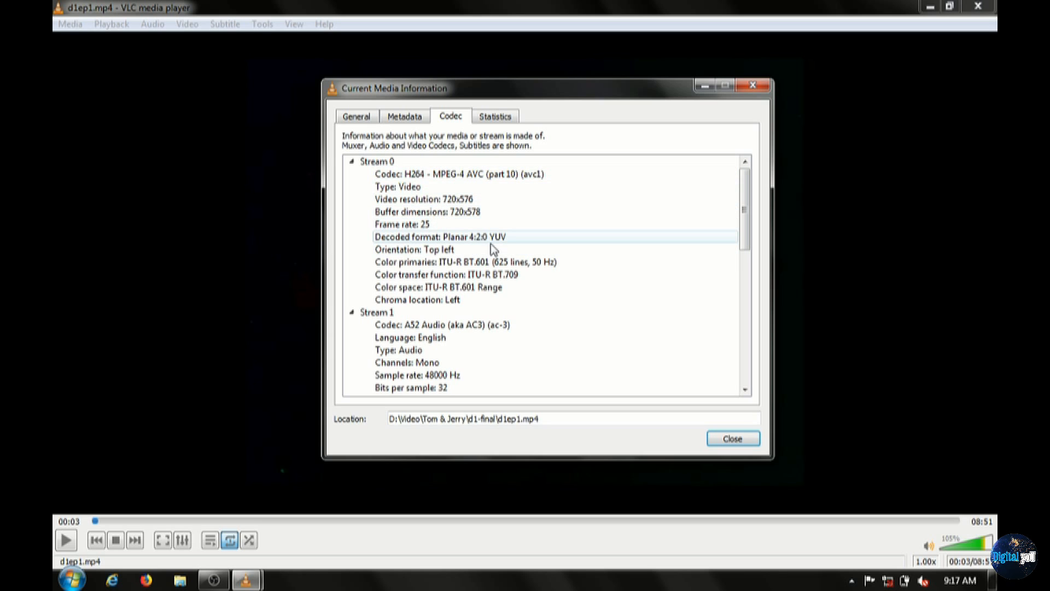
scroll(down, 3)
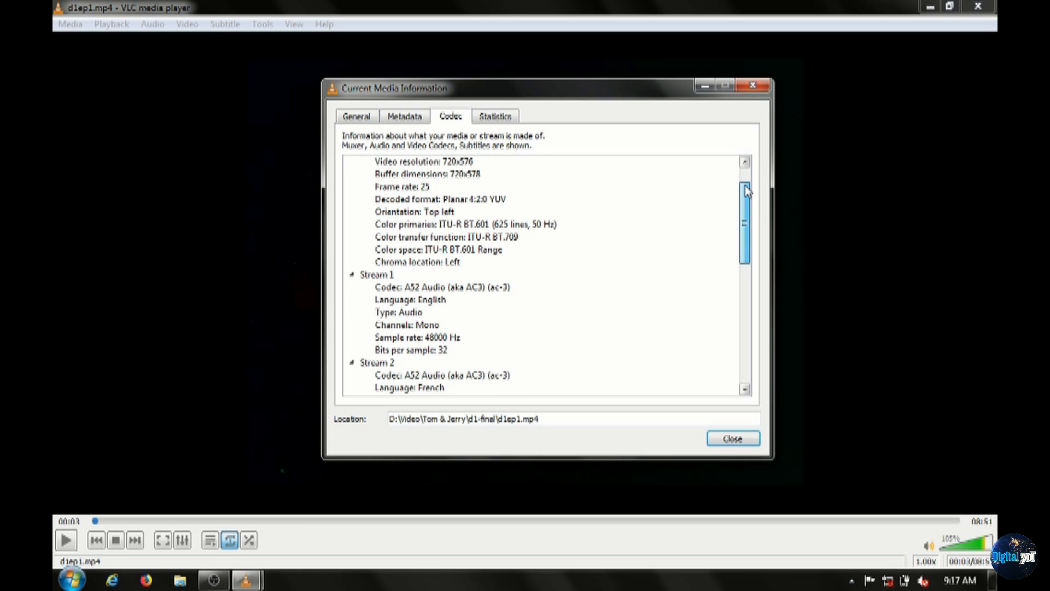
scroll(down, 3)
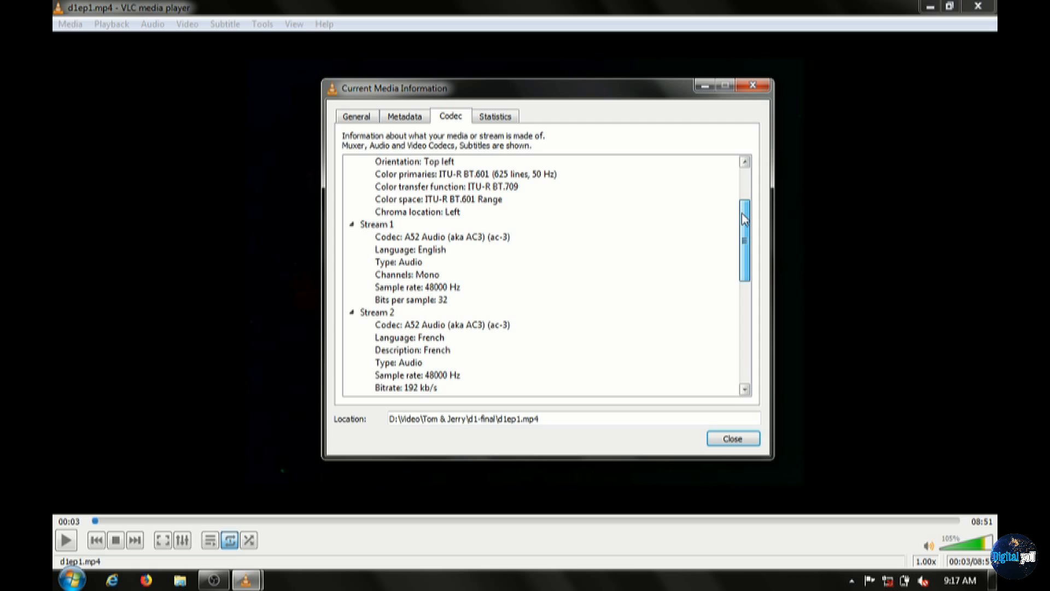